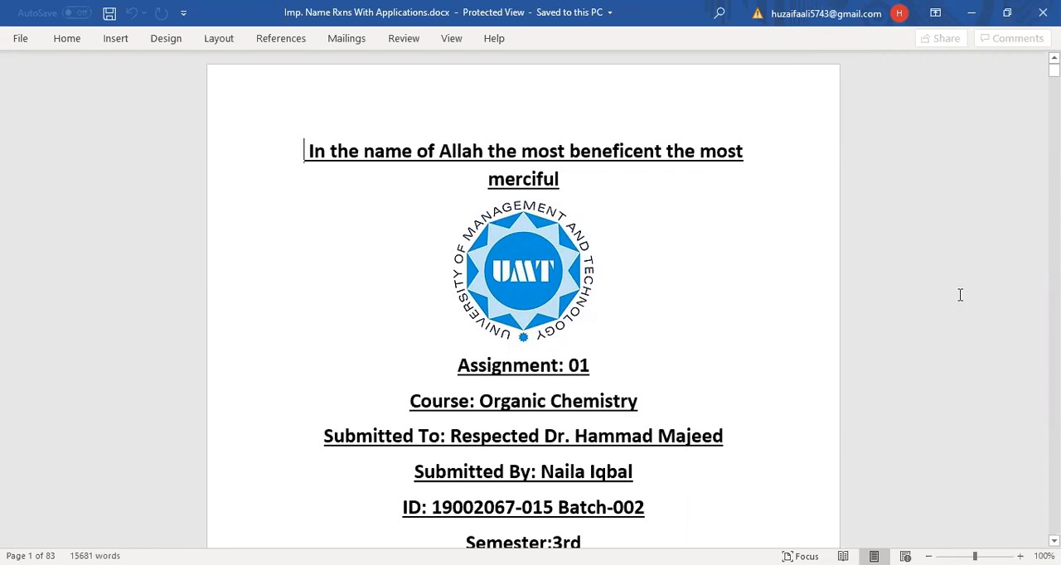
pyautogui.scroll(-3)
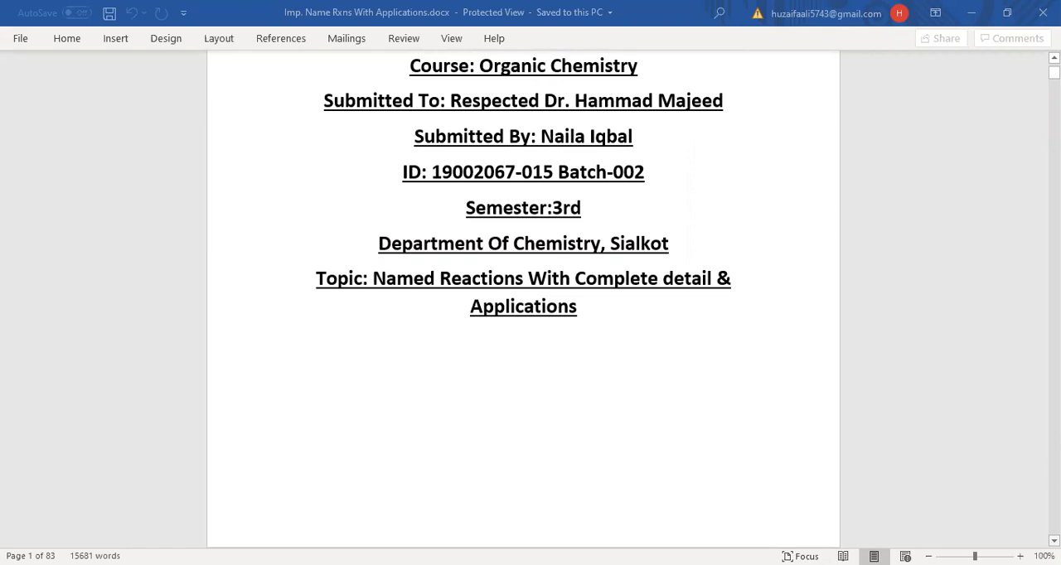
pyautogui.scroll(-3)
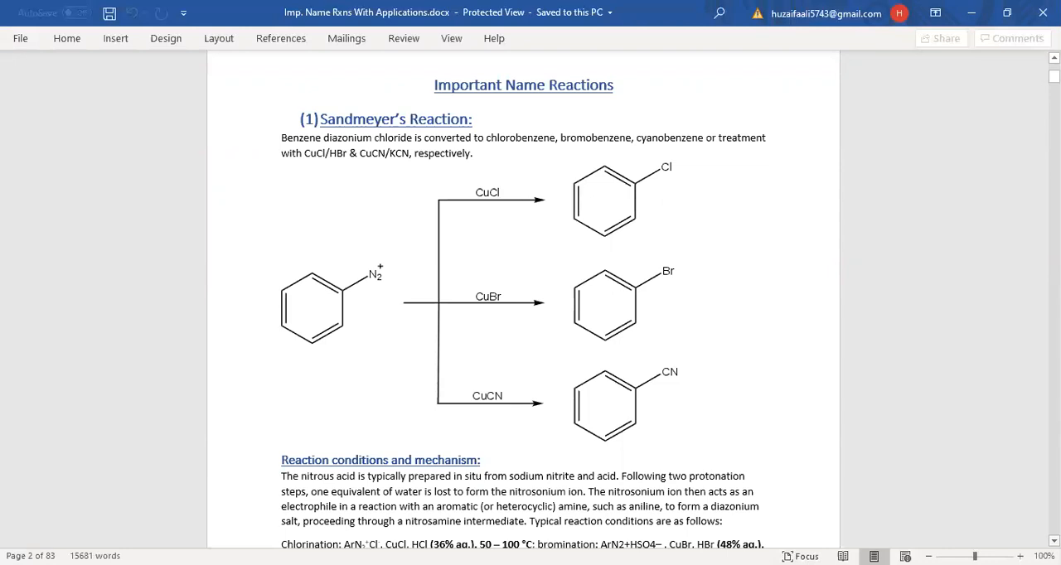
pyautogui.scroll(-3)
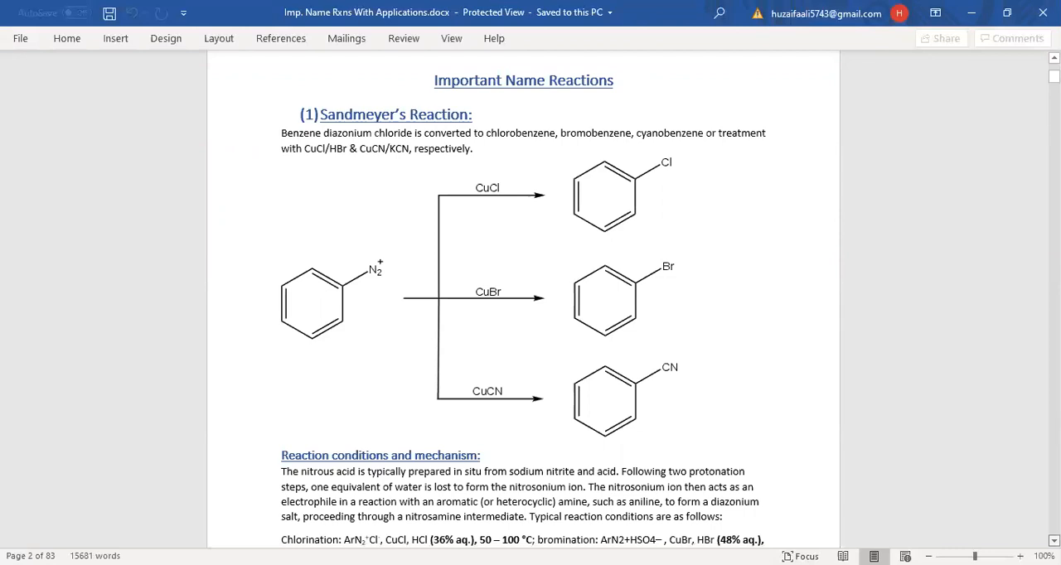
pyautogui.scroll(-3)
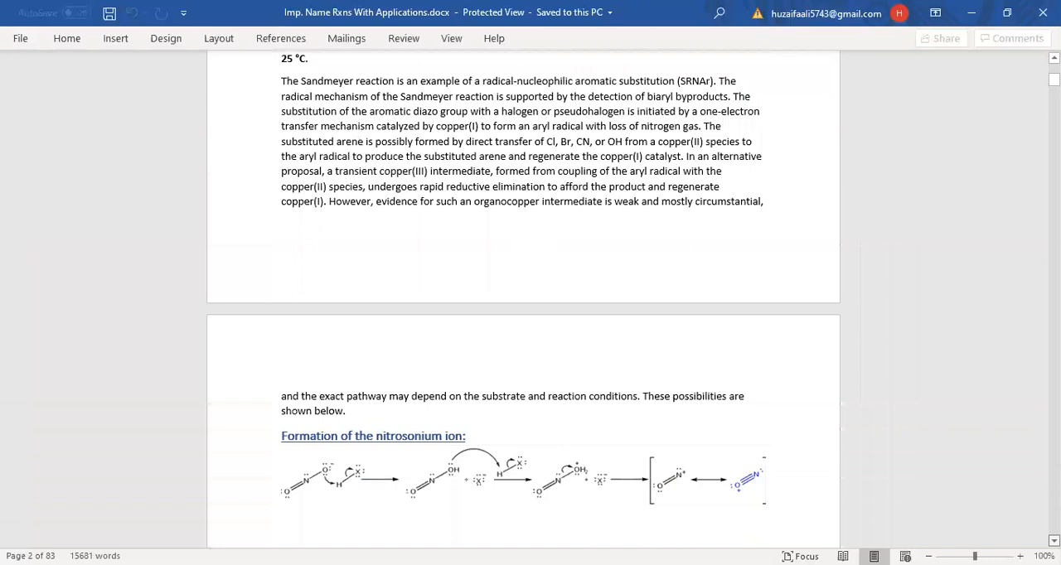
pyautogui.scroll(-3)
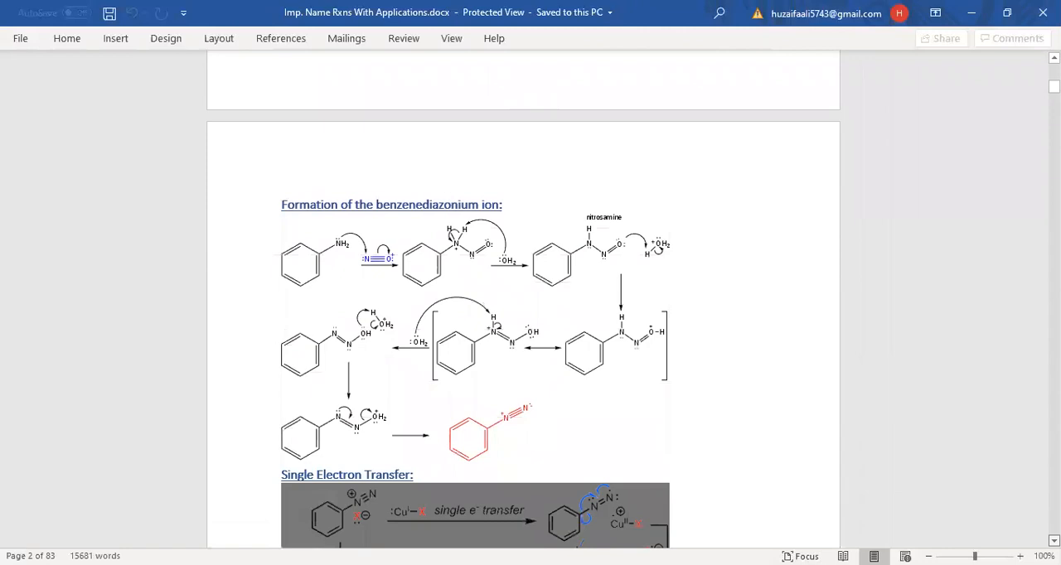
pyautogui.scroll(-3)
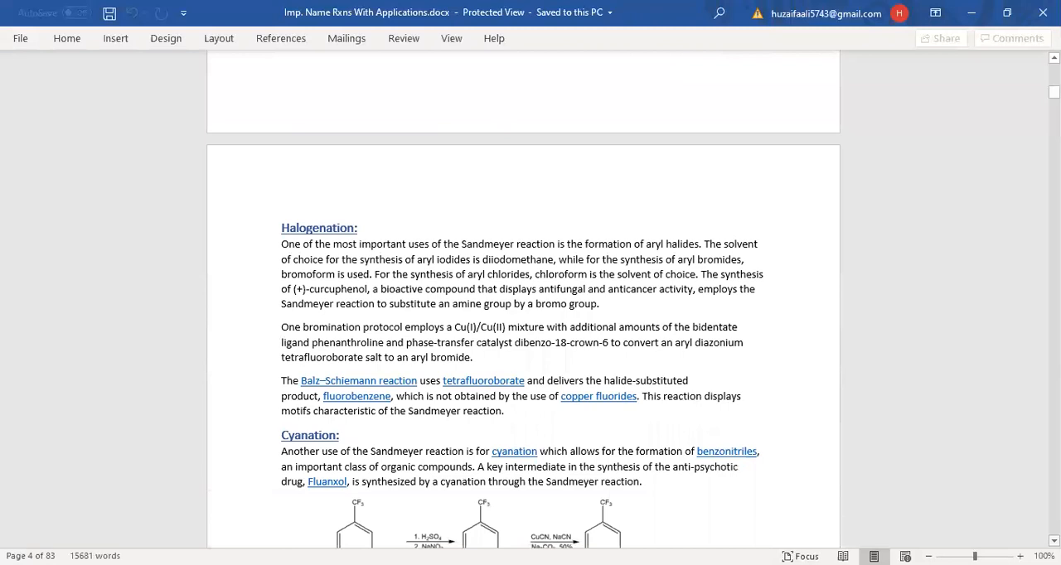
pyautogui.scroll(-3)
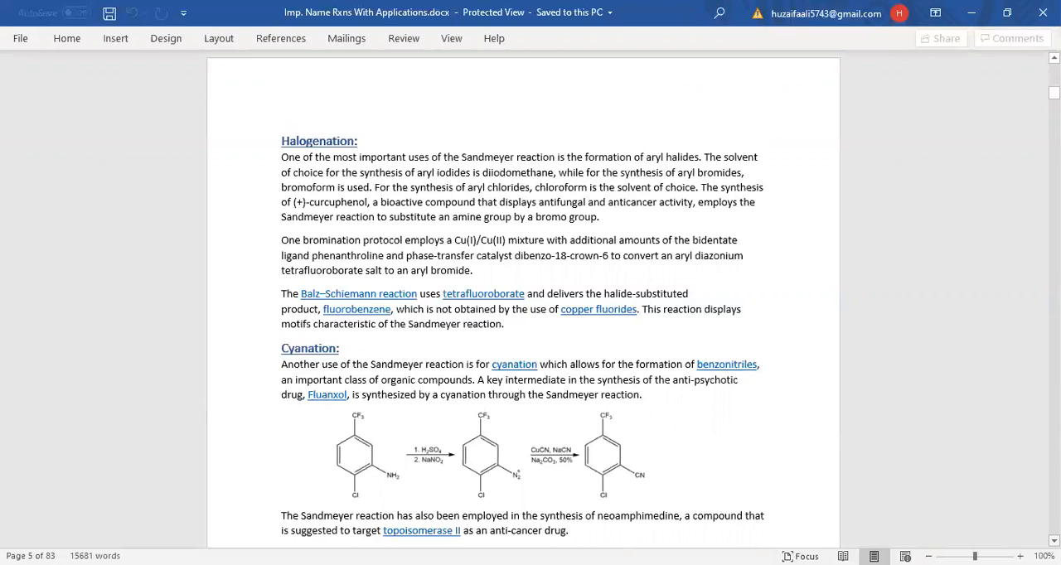
pyautogui.scroll(-3)
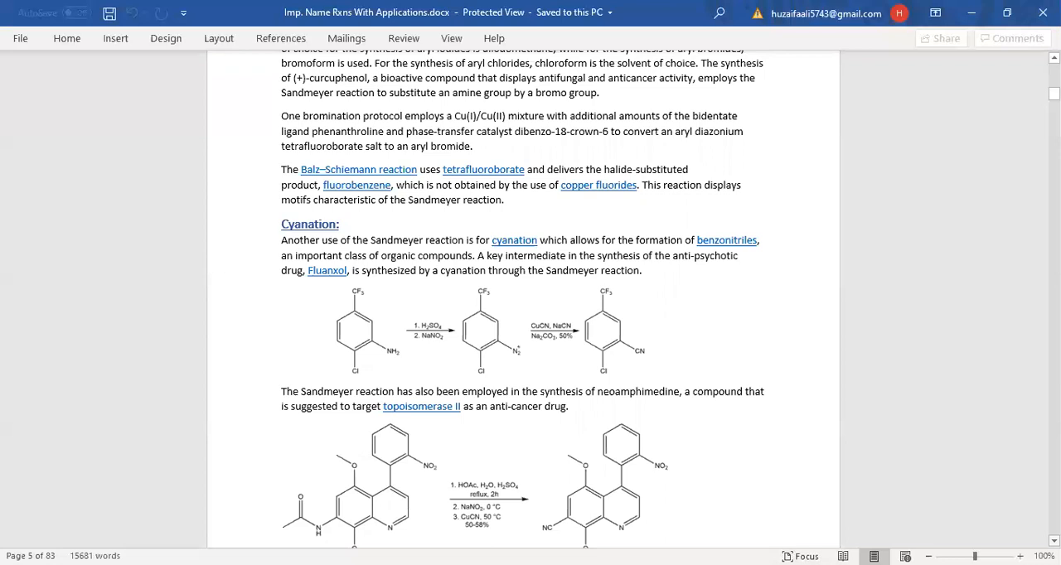
pyautogui.scroll(-3)
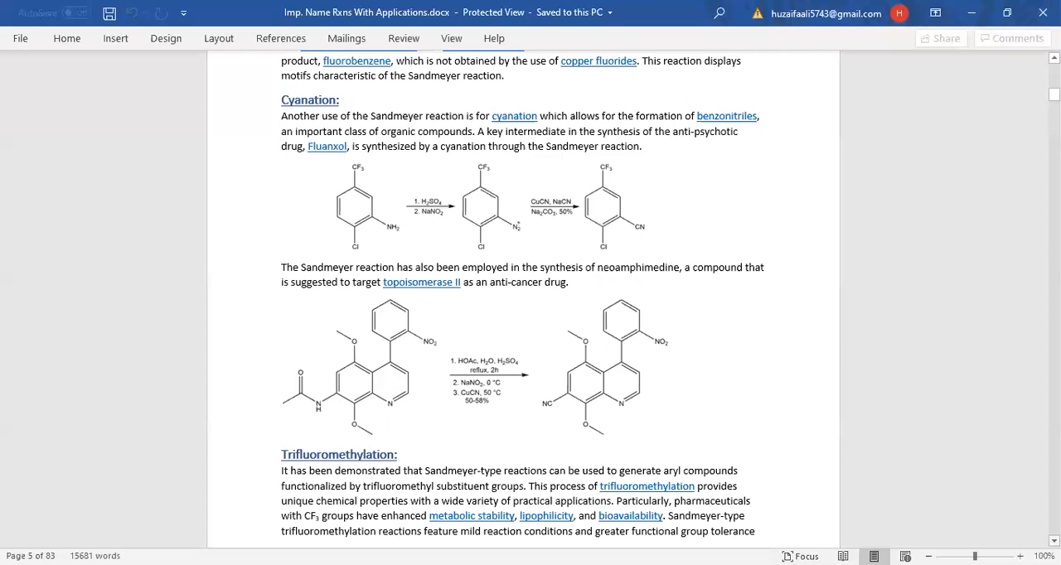
pyautogui.scroll(-3)
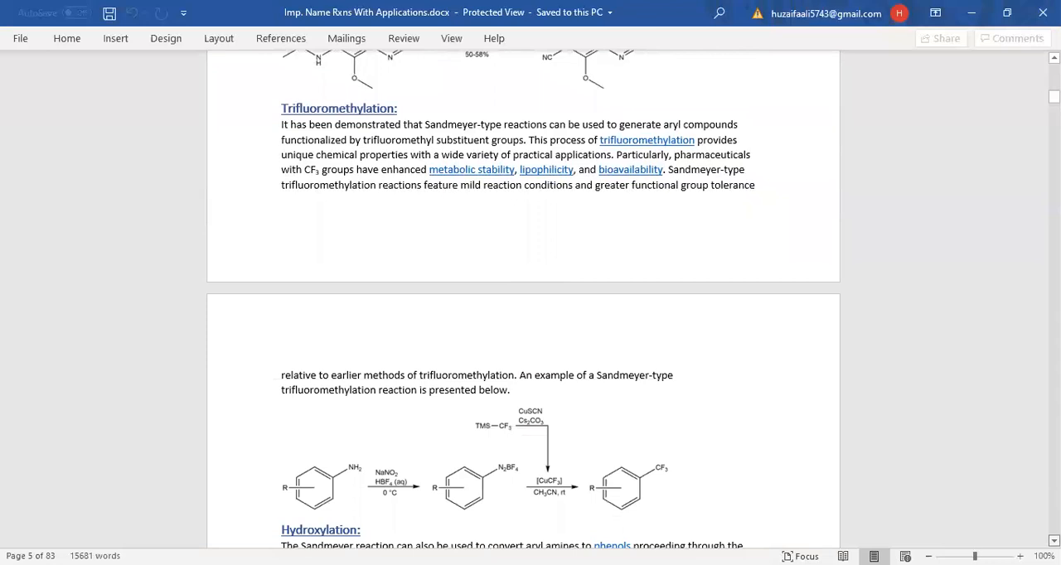
pyautogui.scroll(-3)
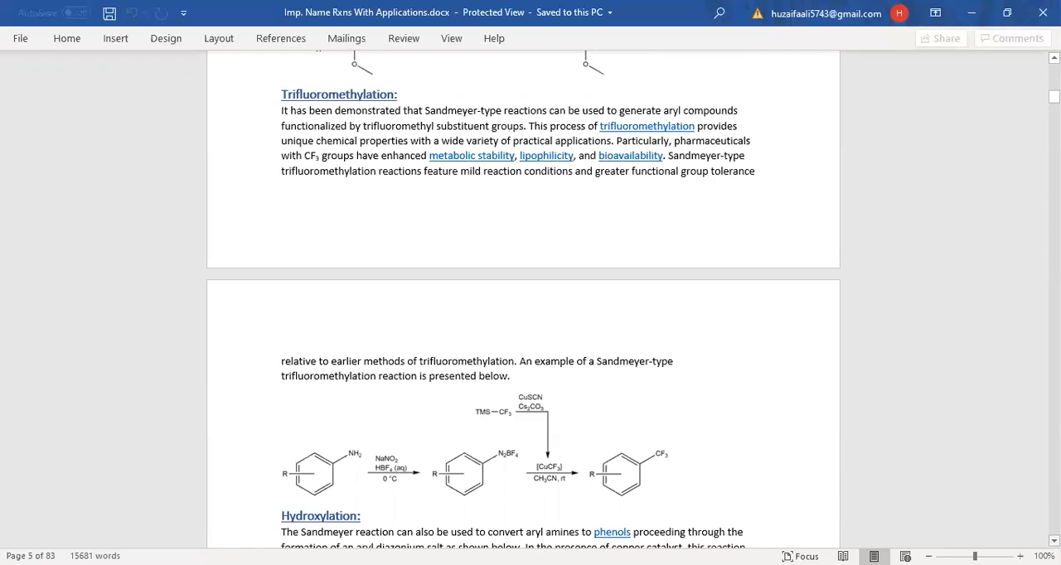
pyautogui.scroll(-3)
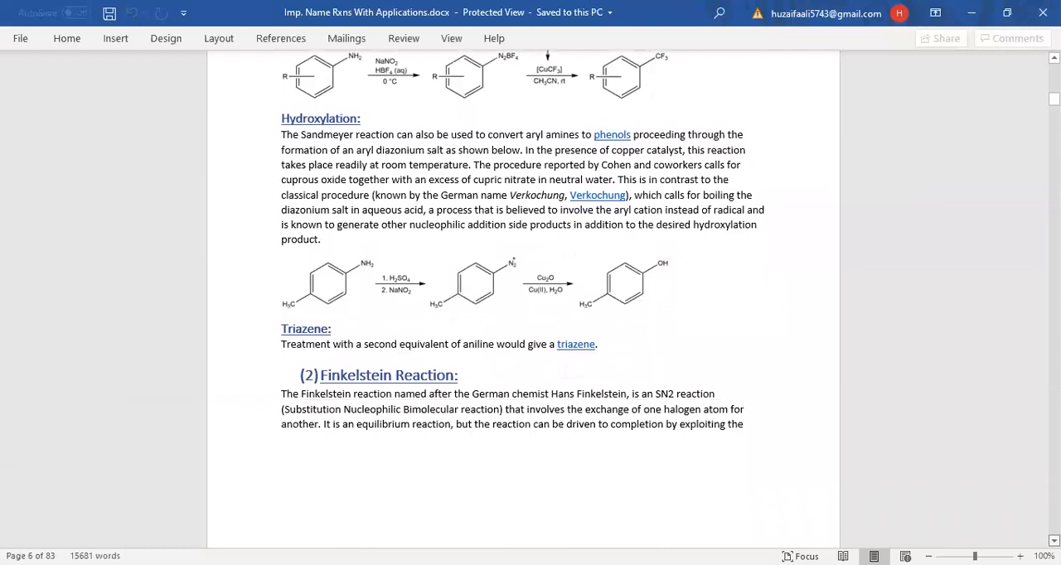
pyautogui.scroll(-3)
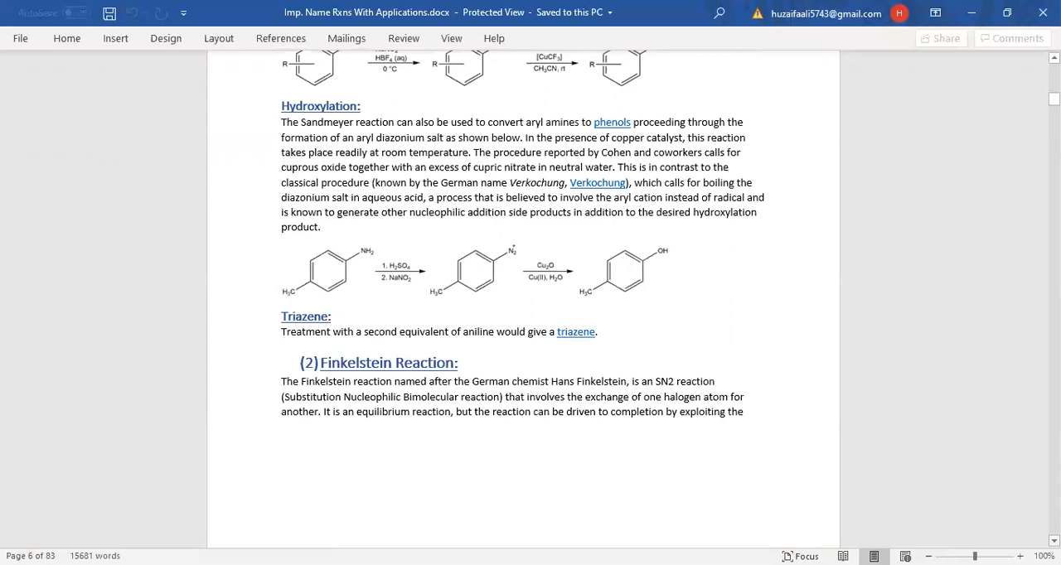
pyautogui.scroll(-3)
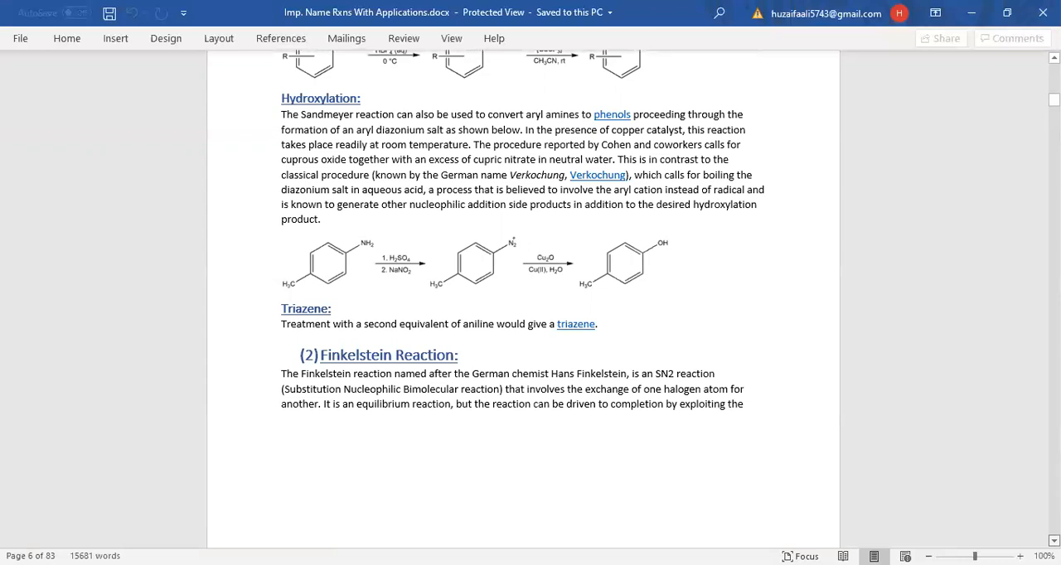
pyautogui.scroll(-3)
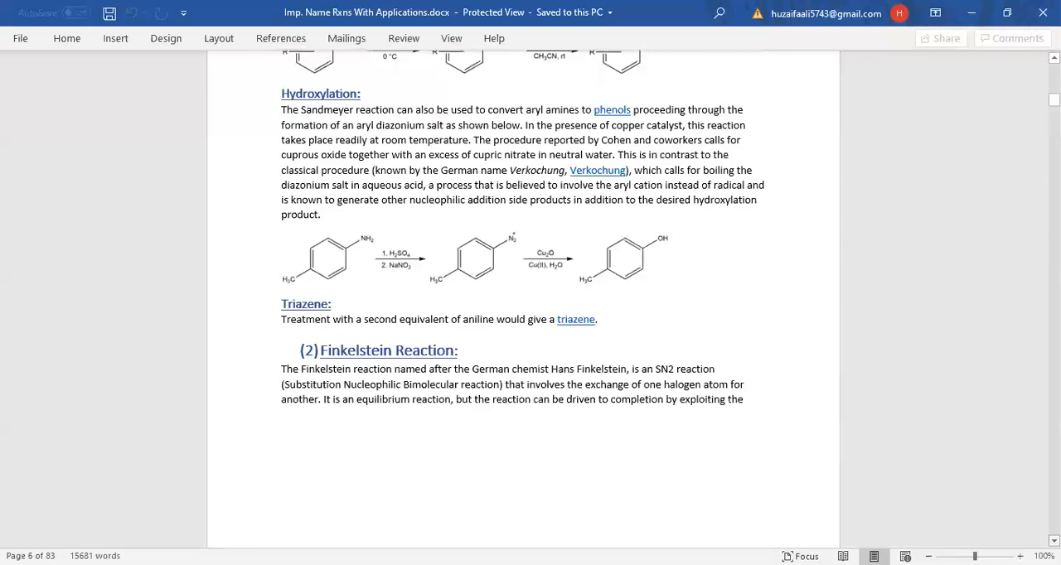
pyautogui.scroll(-3)
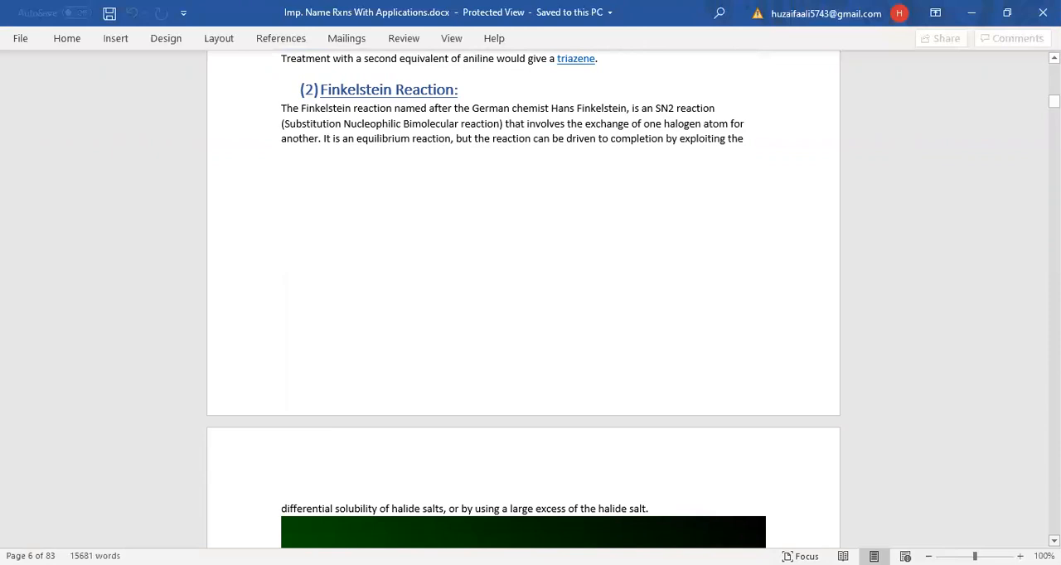
pyautogui.scroll(-3)
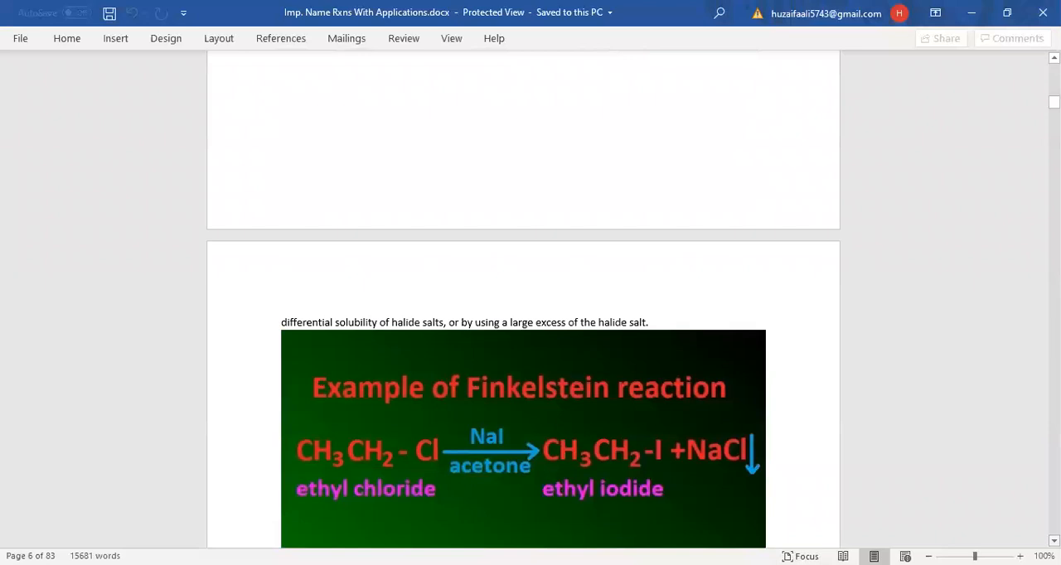
pyautogui.scroll(-3)
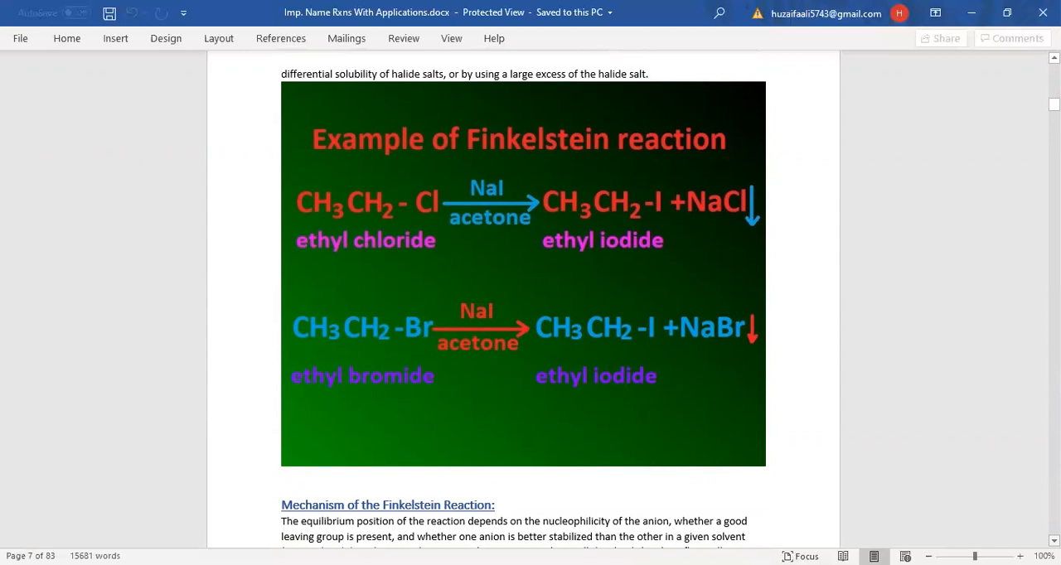
pyautogui.scroll(-3)
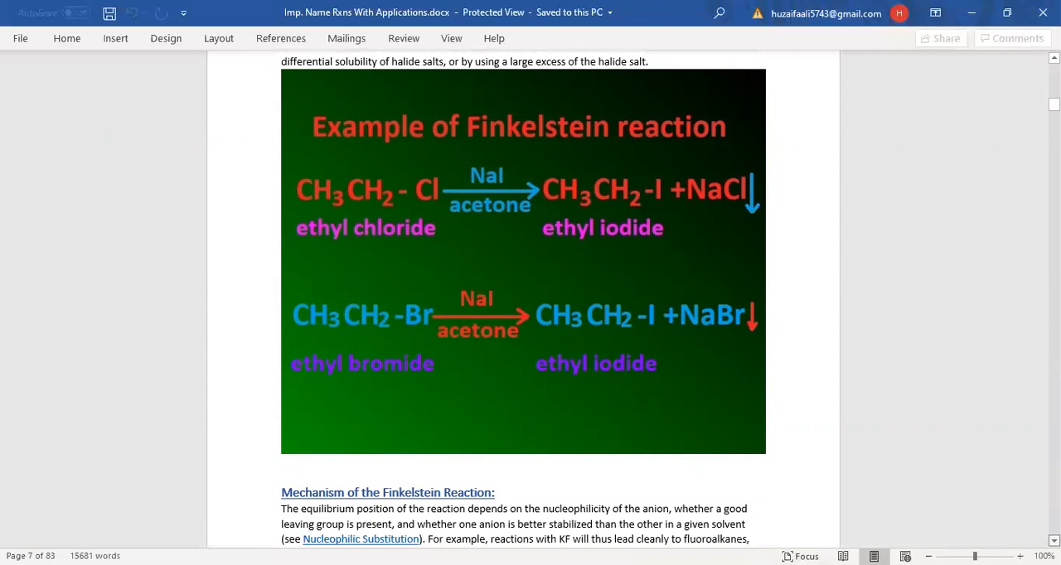
pyautogui.scroll(-3)
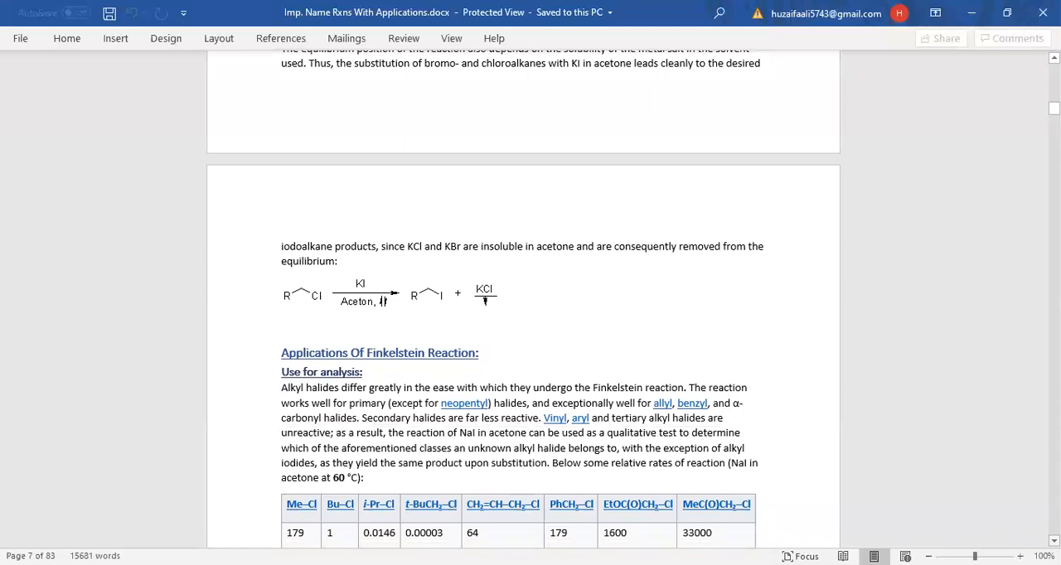
pyautogui.scroll(-3)
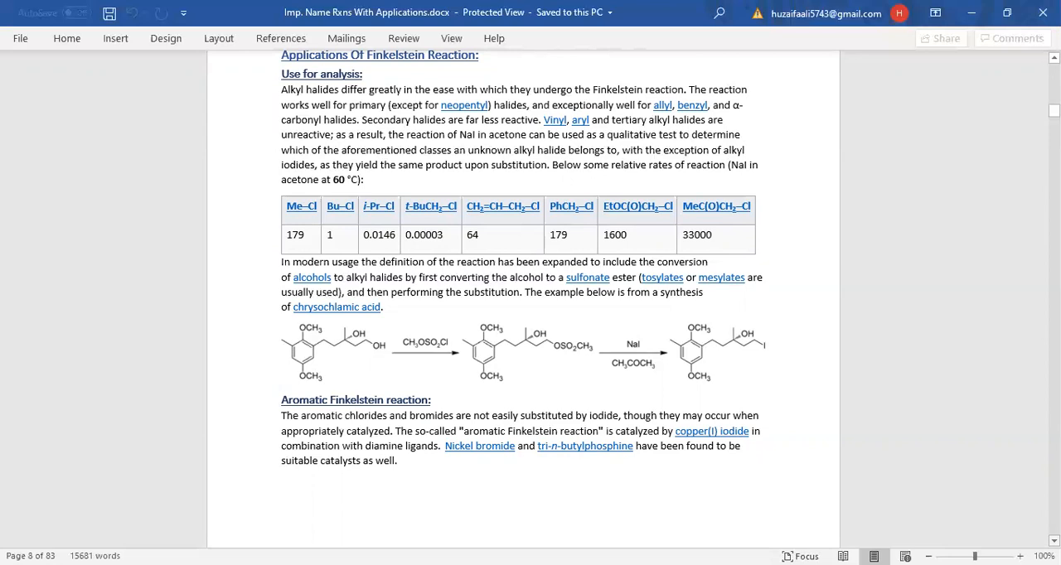
pyautogui.scroll(-3)
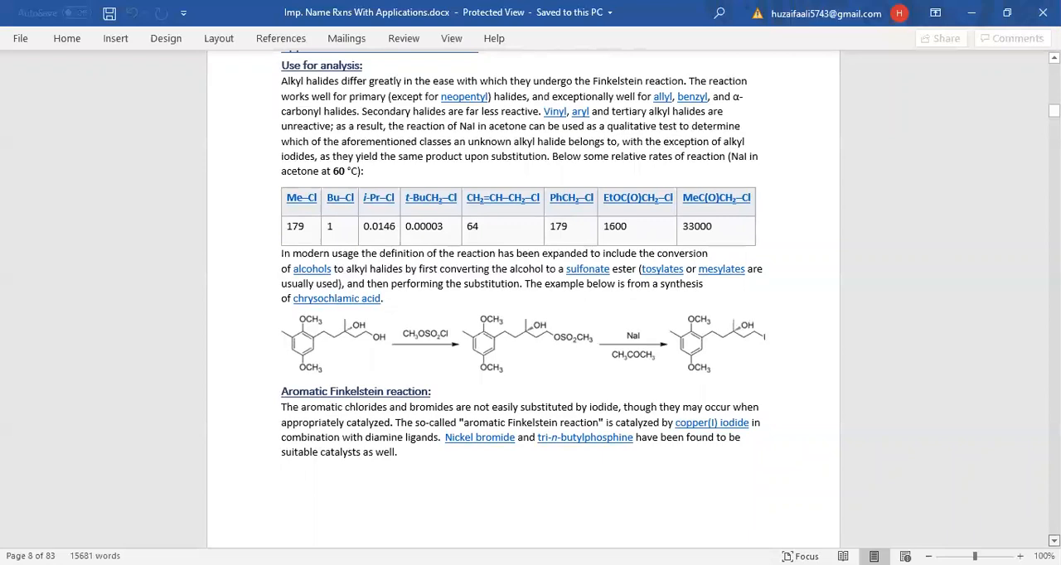
pyautogui.scroll(-3)
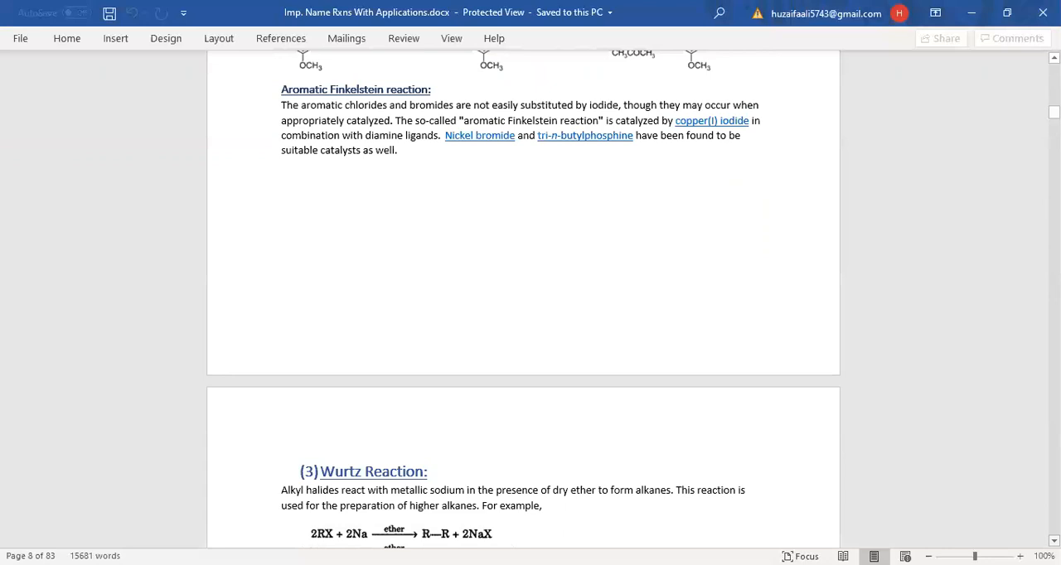
pyautogui.scroll(-3)
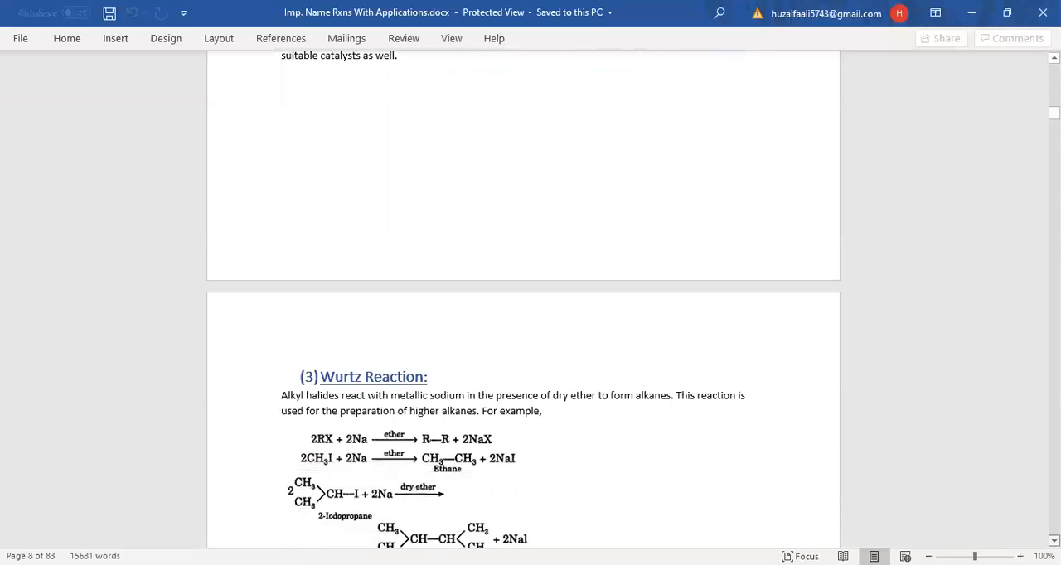
pyautogui.scroll(-3)
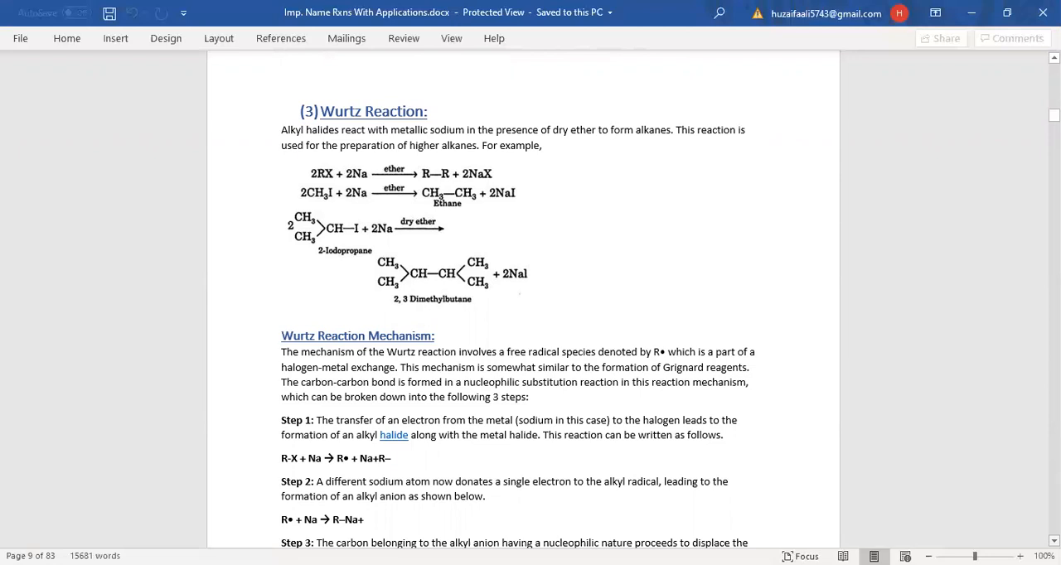
pyautogui.scroll(-3)
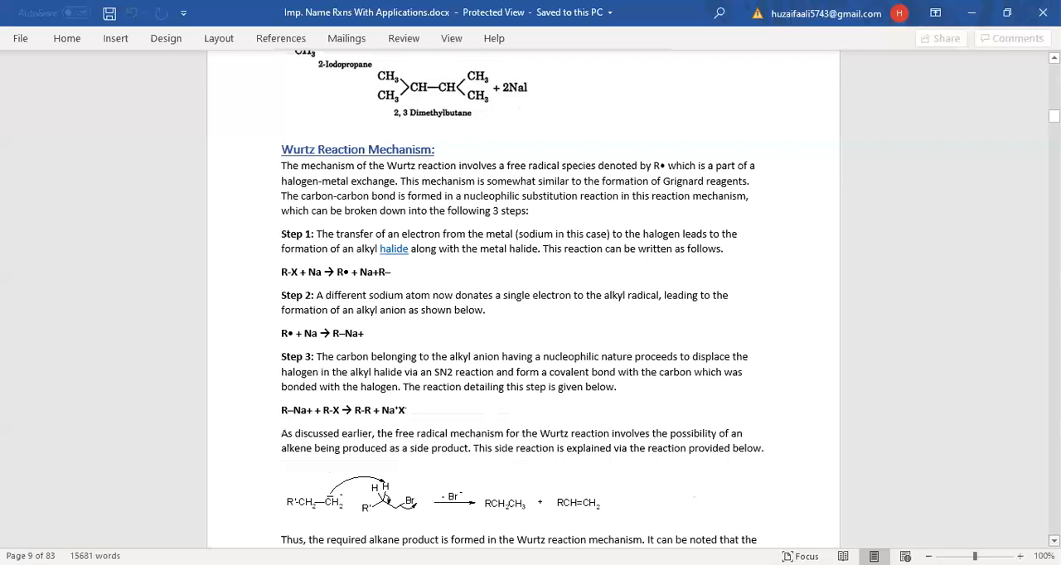
pyautogui.scroll(-3)
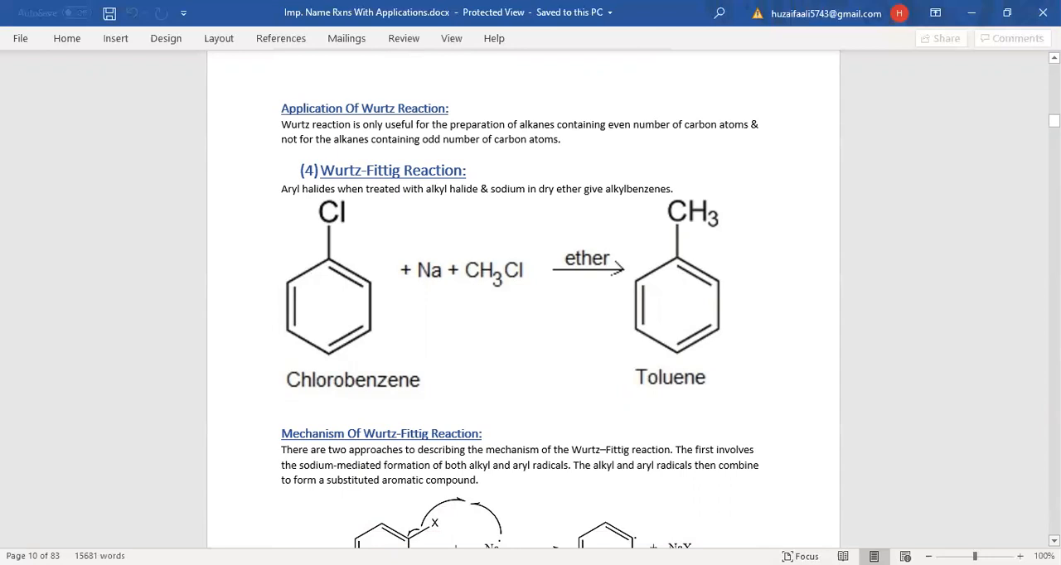
pyautogui.scroll(-3)
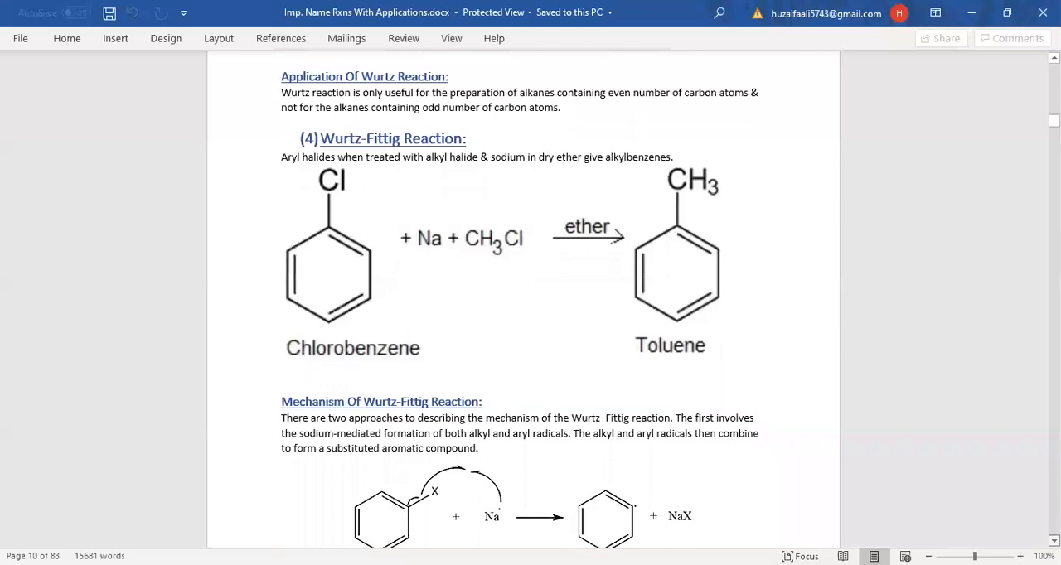
pyautogui.scroll(-3)
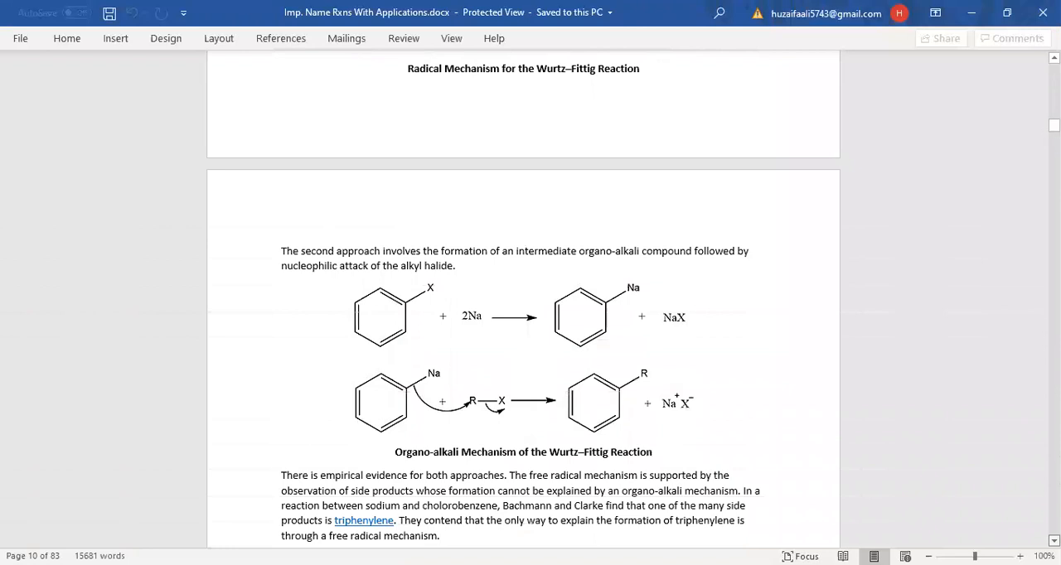
pyautogui.scroll(-3)
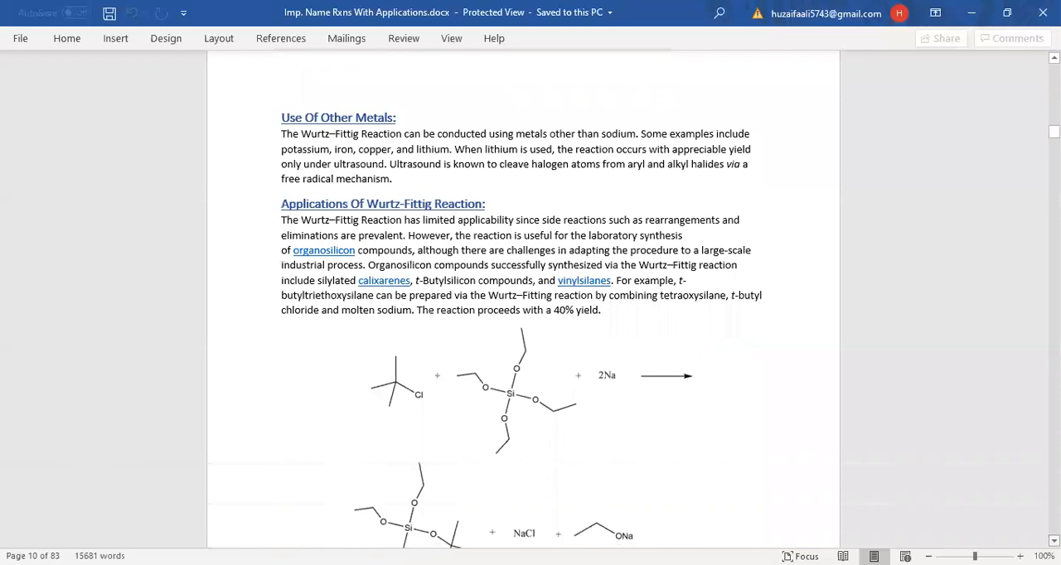
pyautogui.scroll(-3)
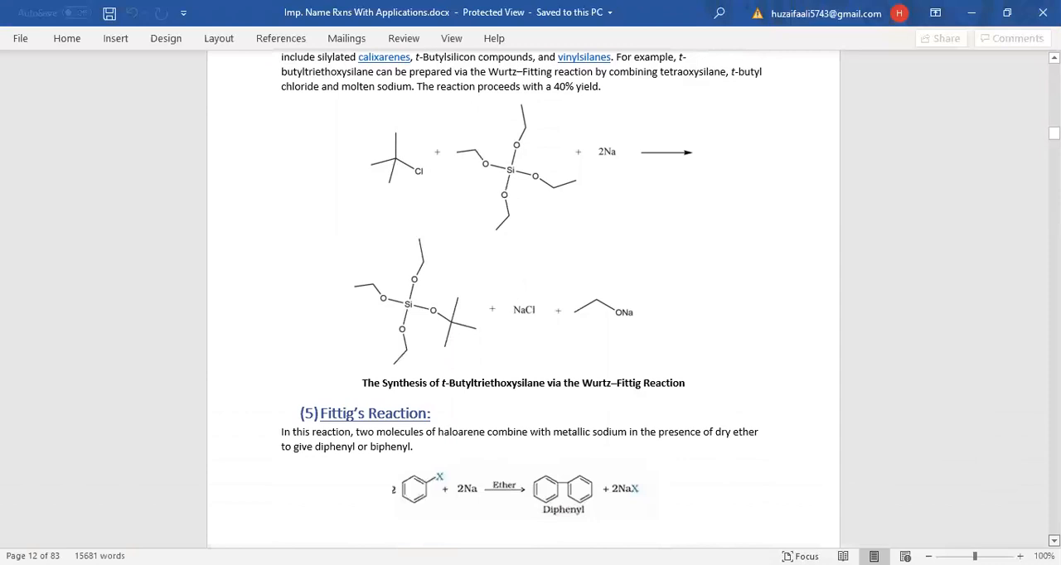
pyautogui.scroll(-3)
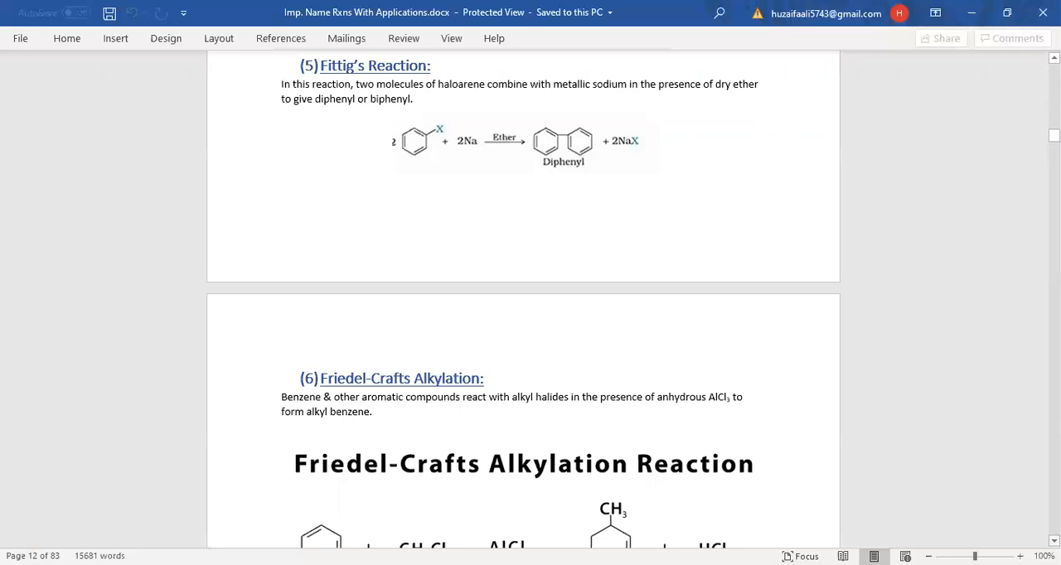
pyautogui.scroll(-3)
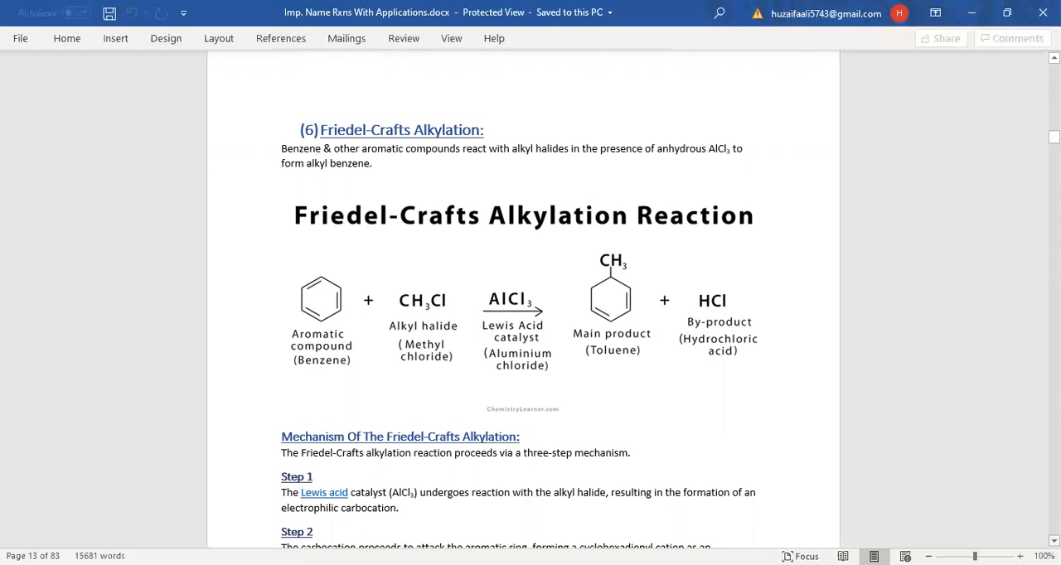
pyautogui.scroll(-3)
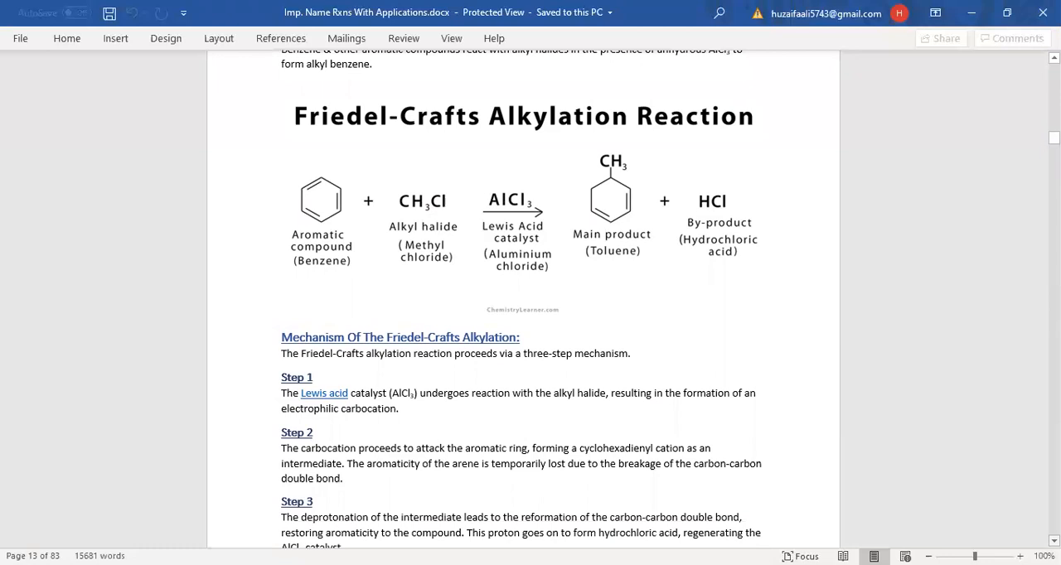
pyautogui.scroll(-3)
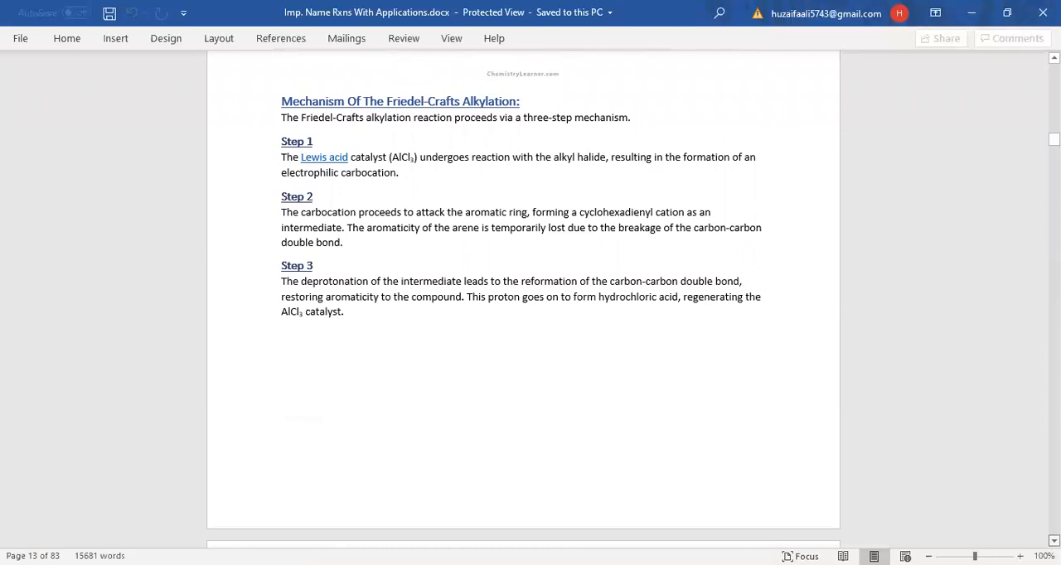
pyautogui.scroll(-3)
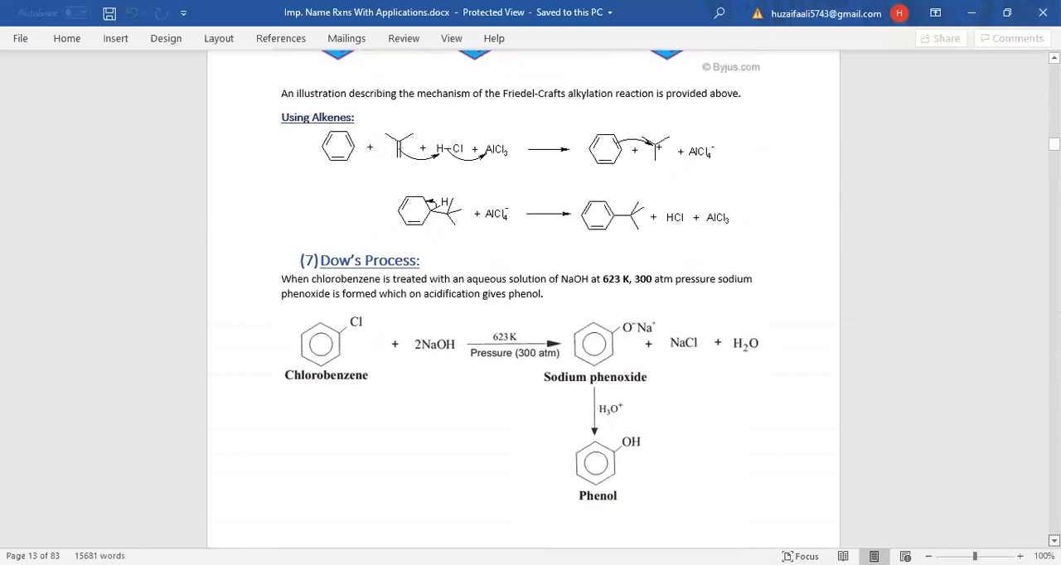
pyautogui.scroll(-3)
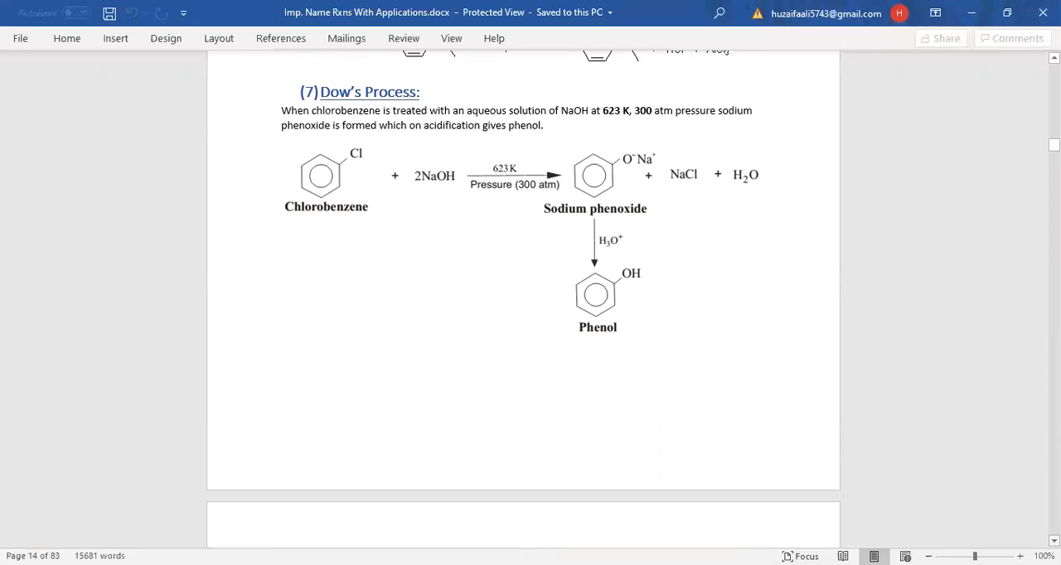
pyautogui.scroll(-3)
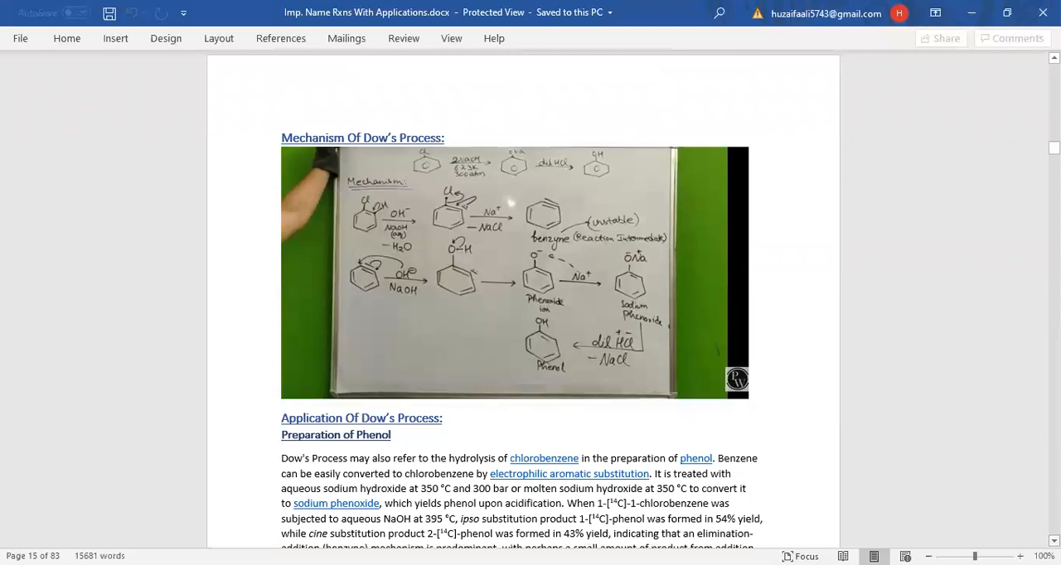
pyautogui.scroll(-3)
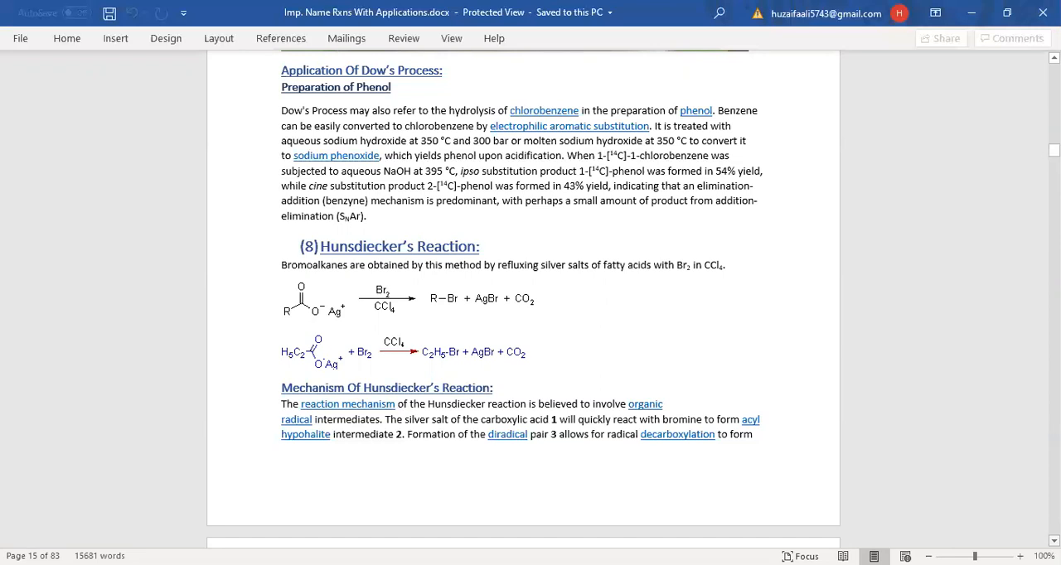
pyautogui.scroll(-3)
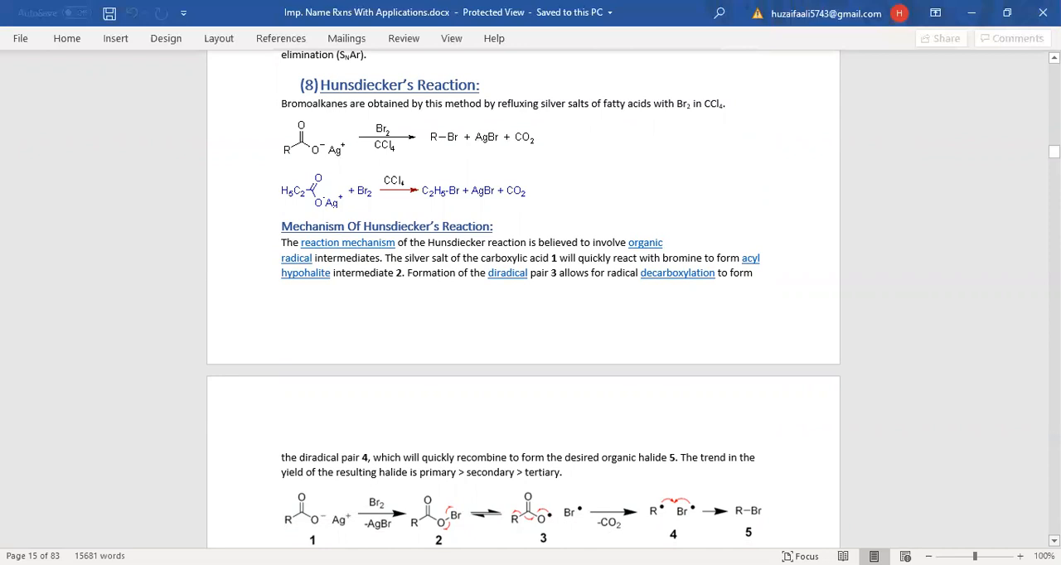
pyautogui.scroll(-3)
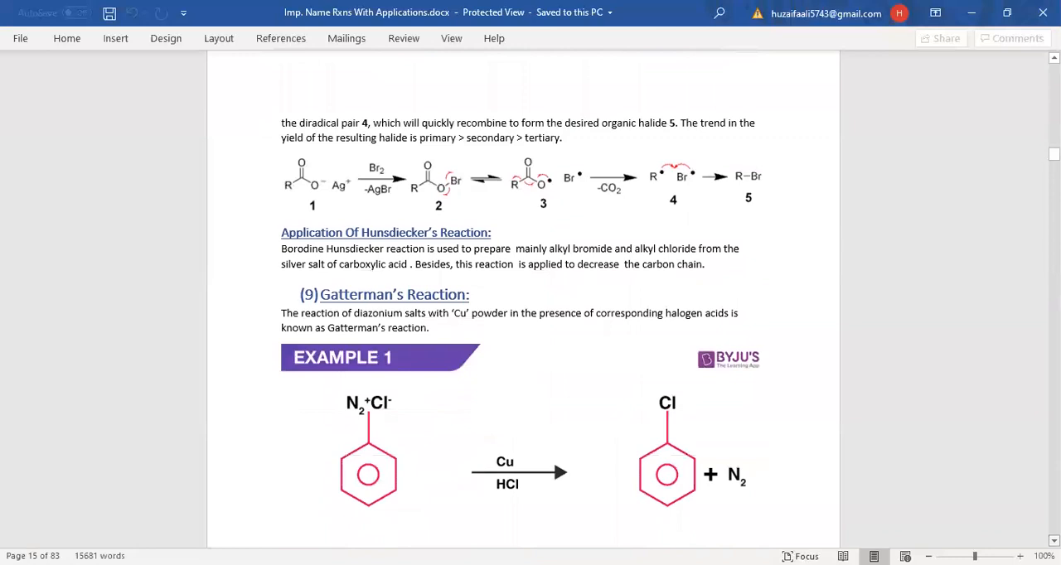
pyautogui.scroll(-3)
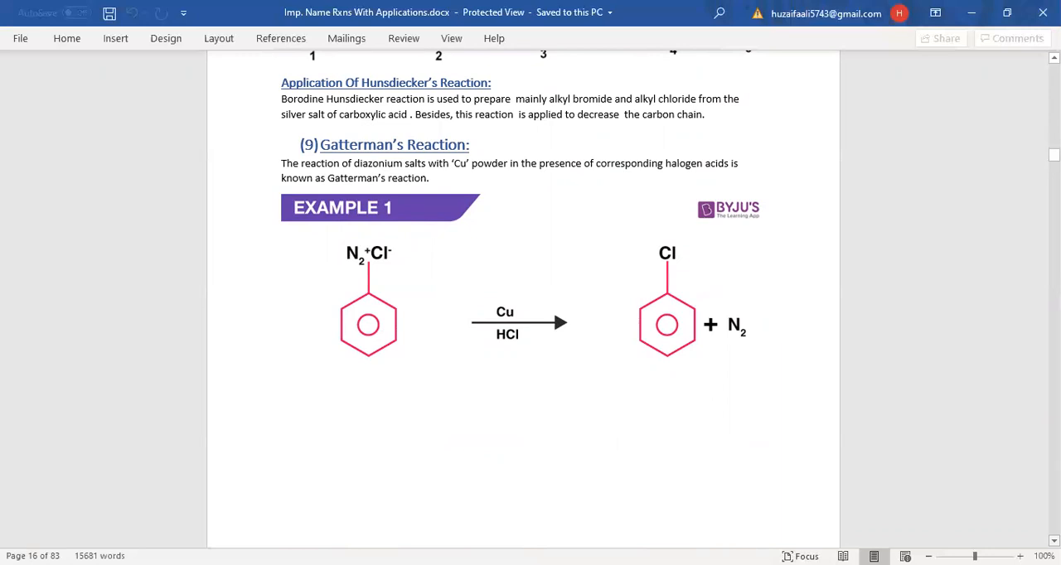
pyautogui.scroll(-3)
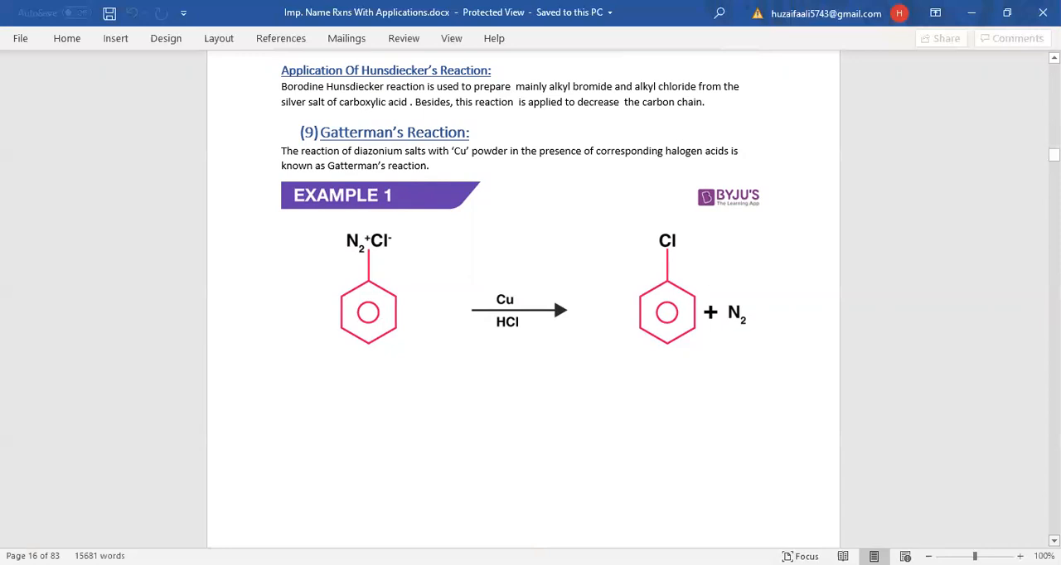
pyautogui.scroll(-3)
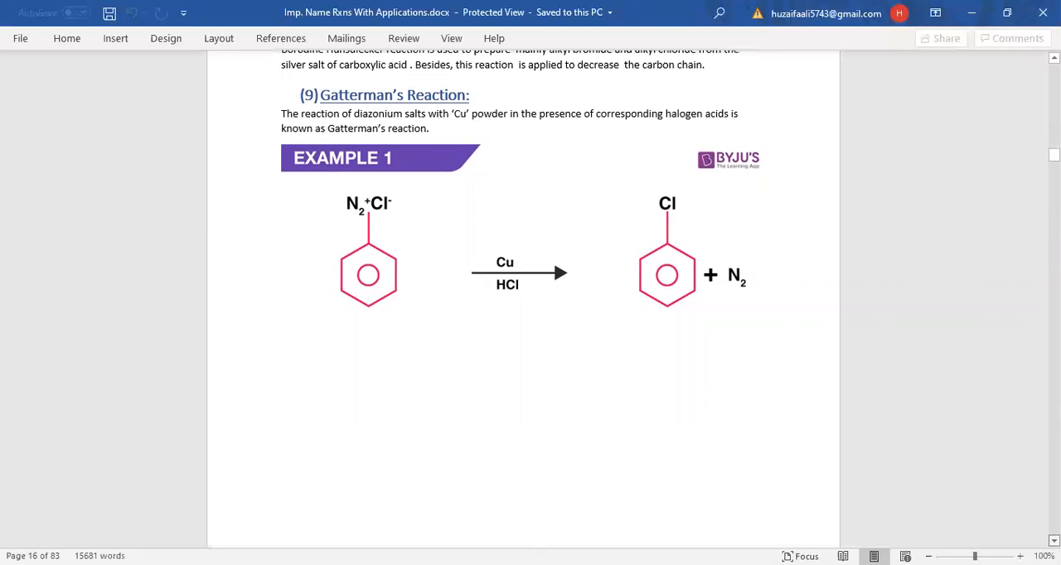
pyautogui.scroll(-3)
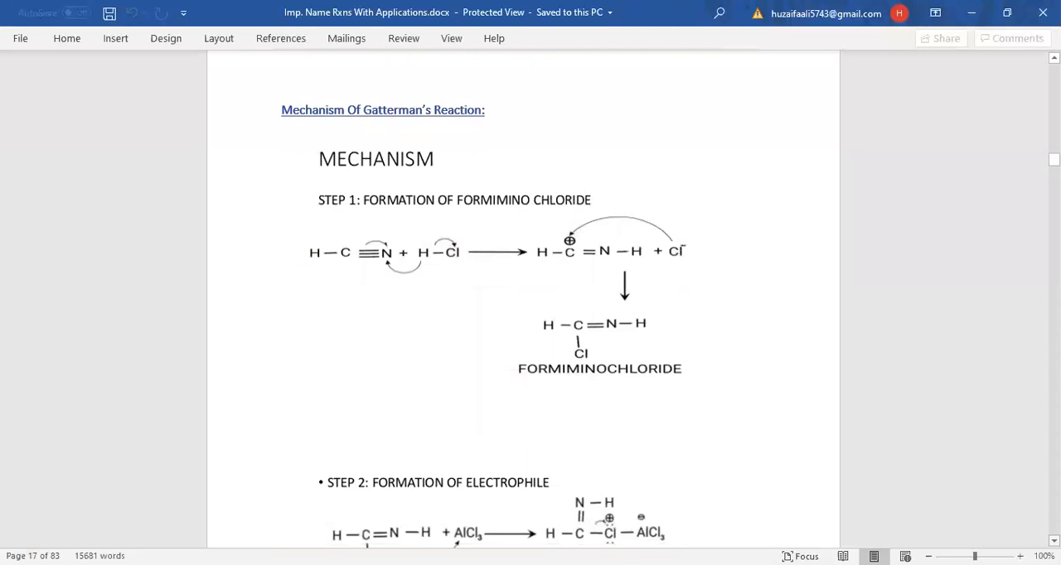
pyautogui.scroll(-3)
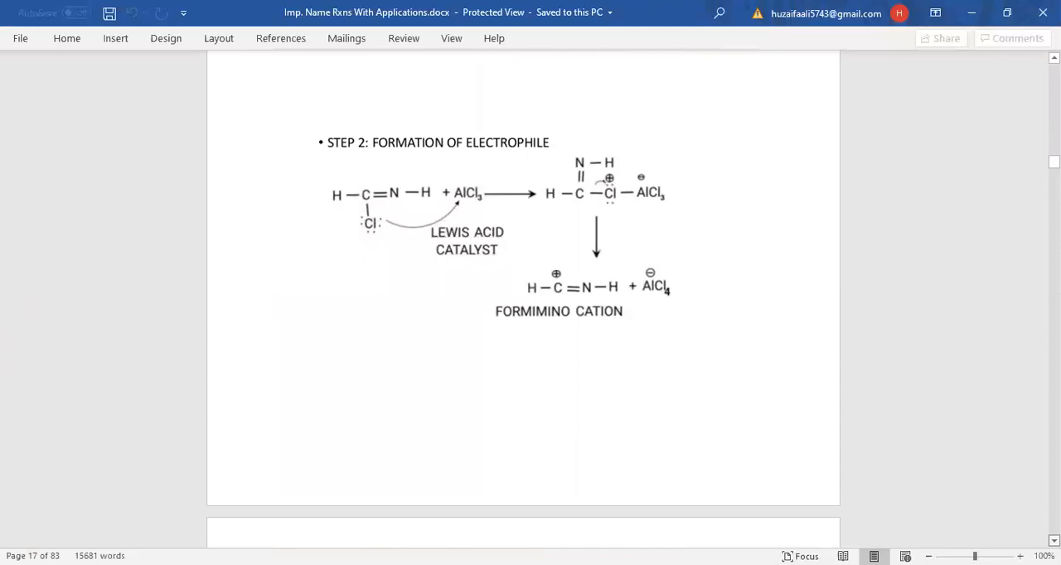
pyautogui.scroll(-3)
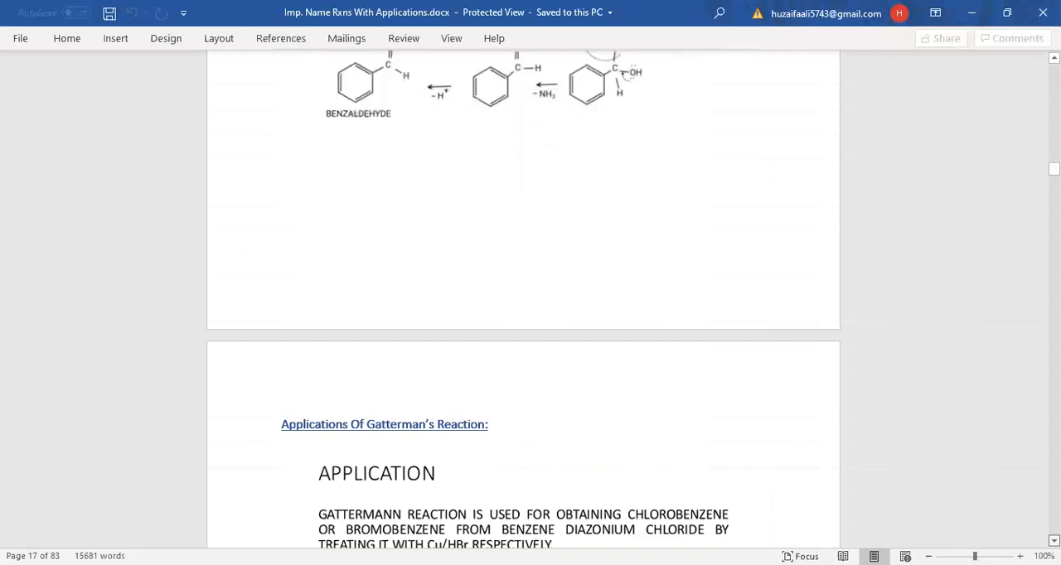
pyautogui.scroll(-3)
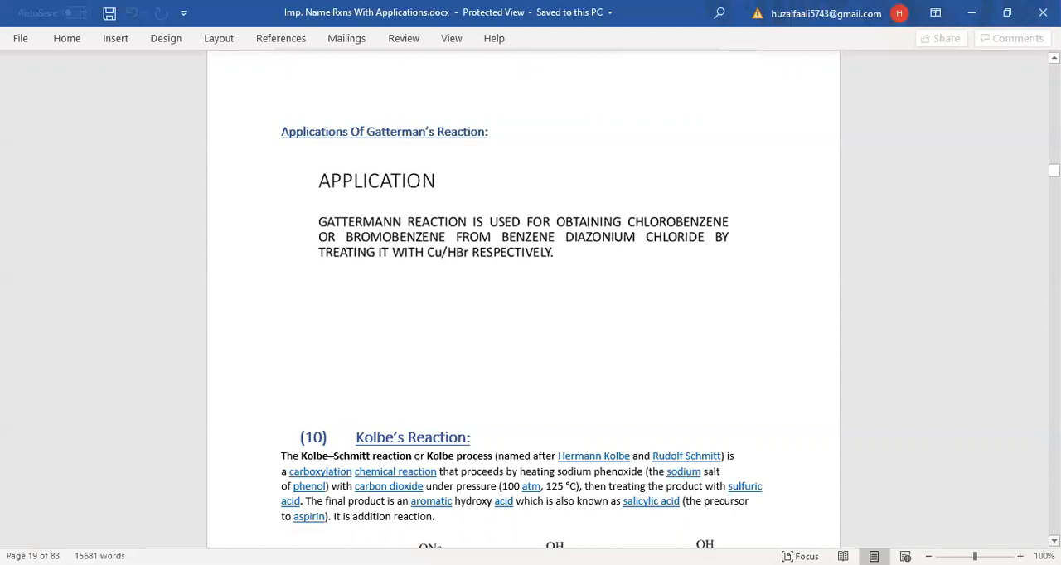
pyautogui.scroll(-3)
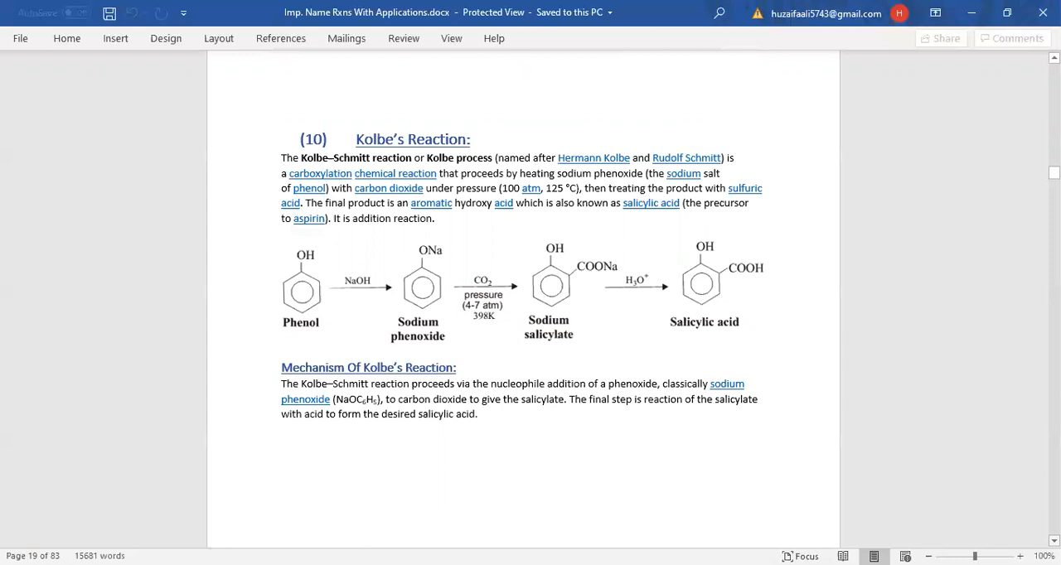
pyautogui.scroll(-3)
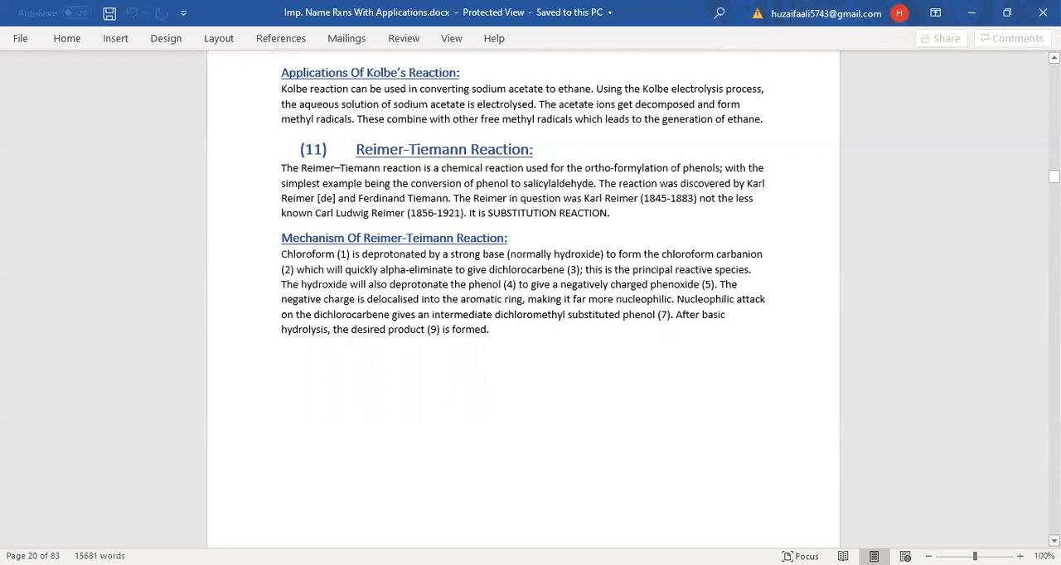
pyautogui.scroll(-3)
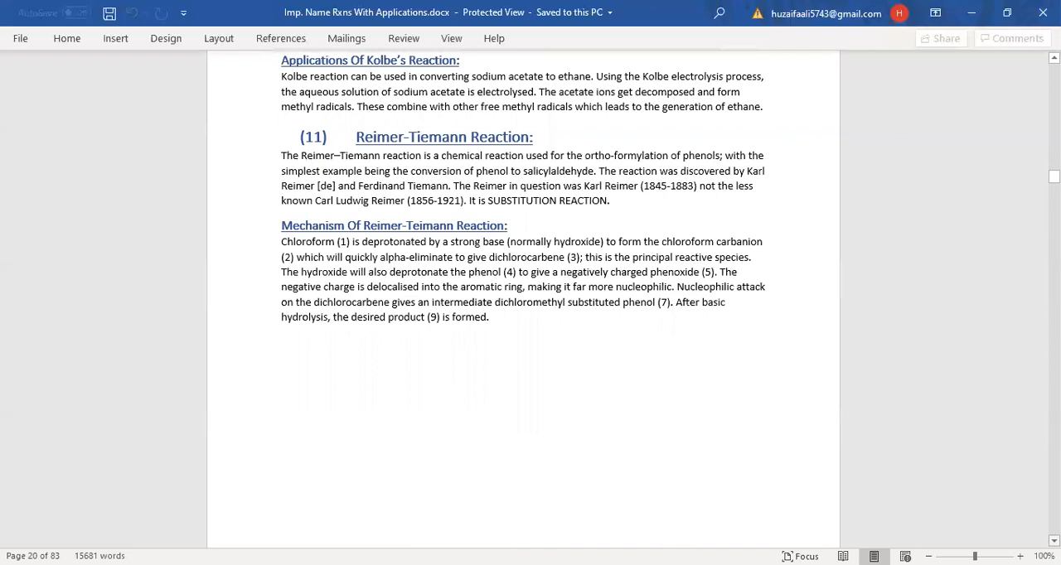
pyautogui.scroll(-3)
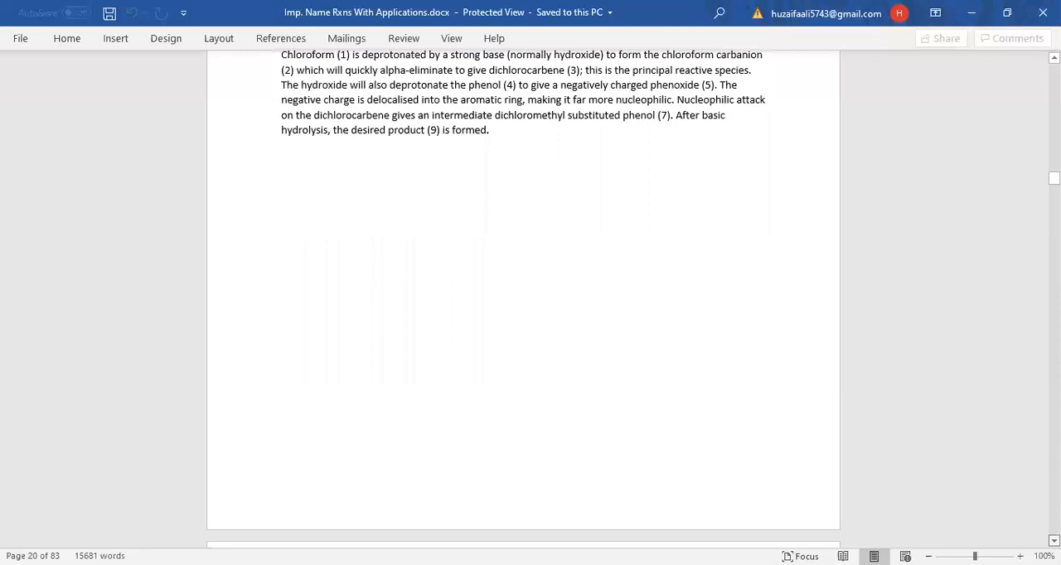
pyautogui.scroll(-3)
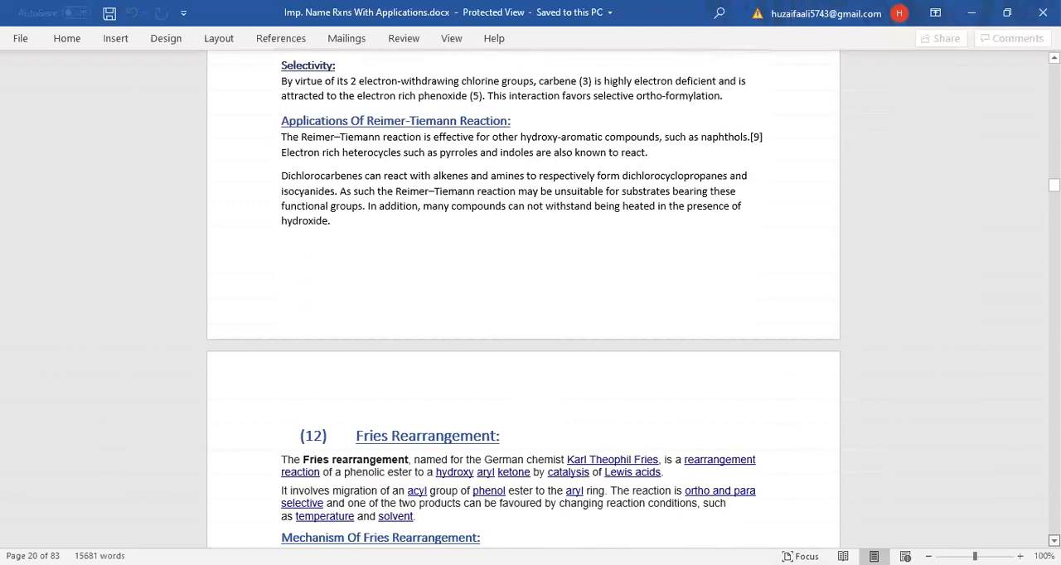
pyautogui.scroll(-3)
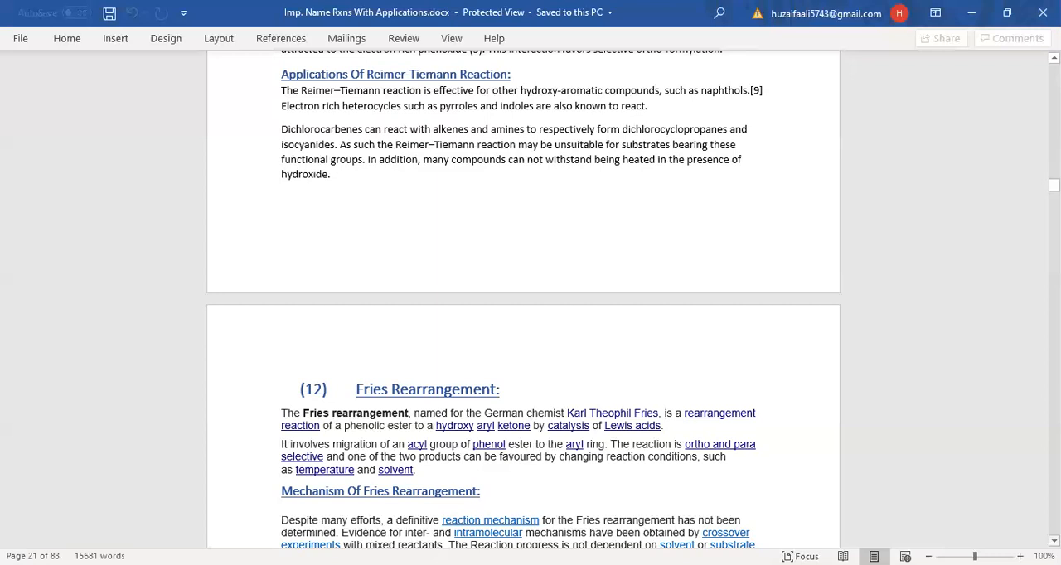
pyautogui.scroll(-3)
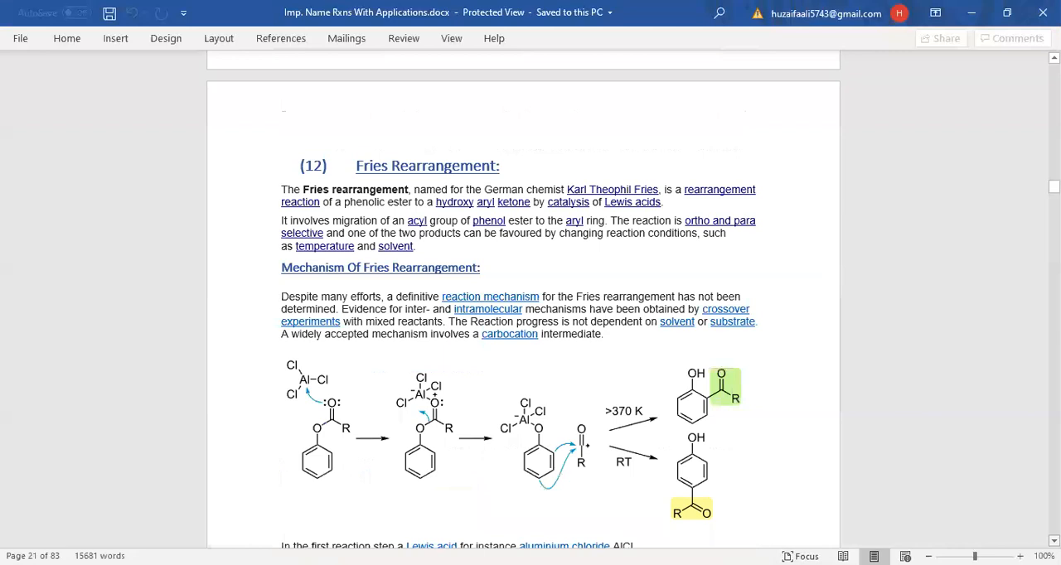
pyautogui.scroll(-3)
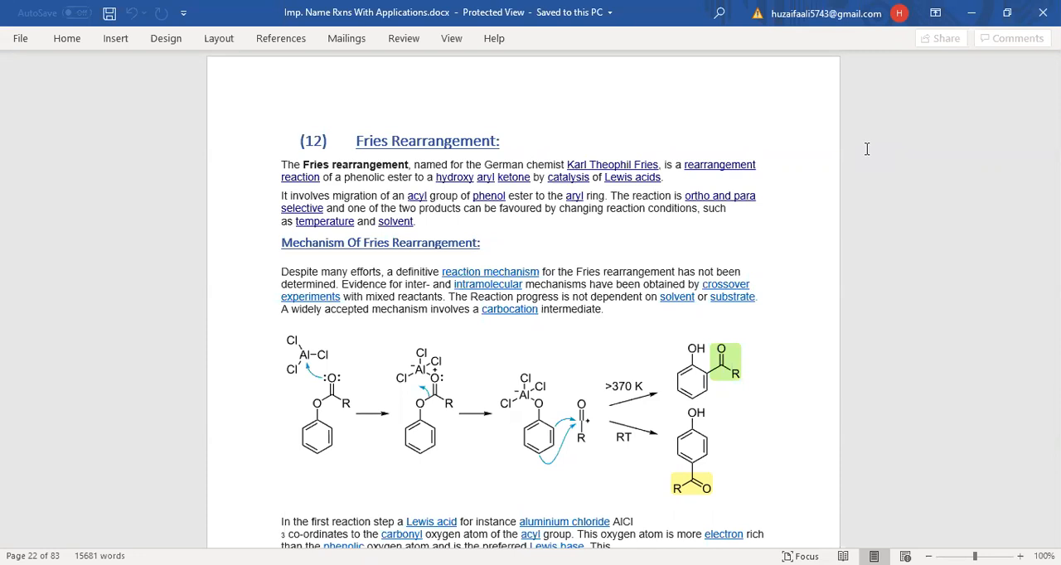
pyautogui.scroll(-3)
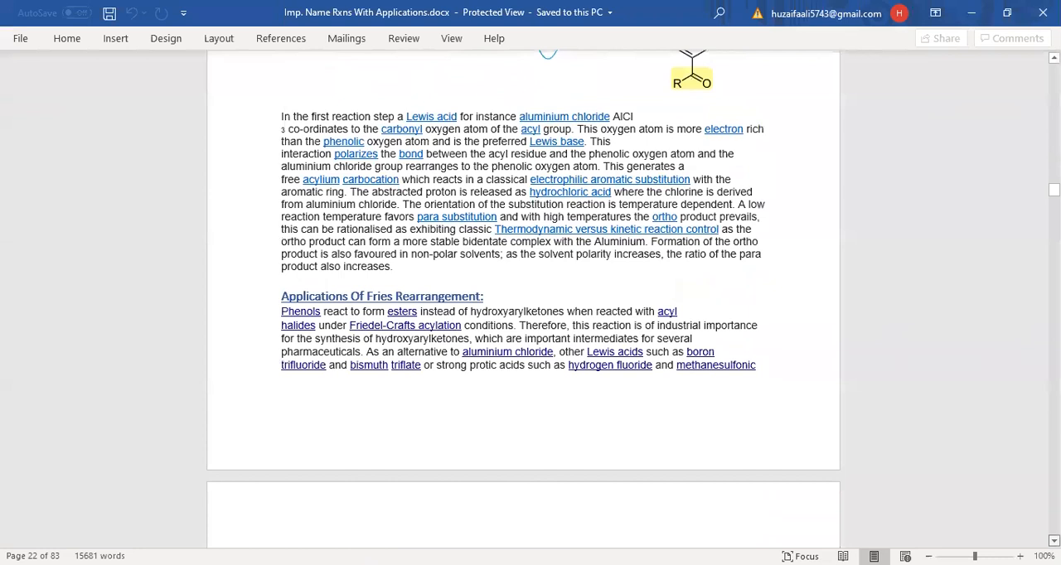
pyautogui.scroll(-3)
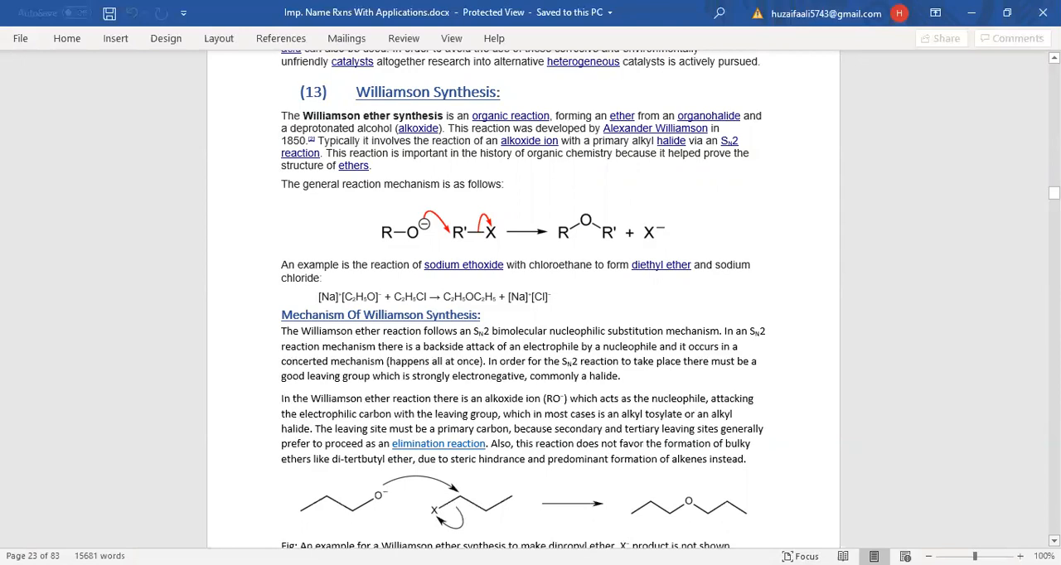
pyautogui.scroll(-3)
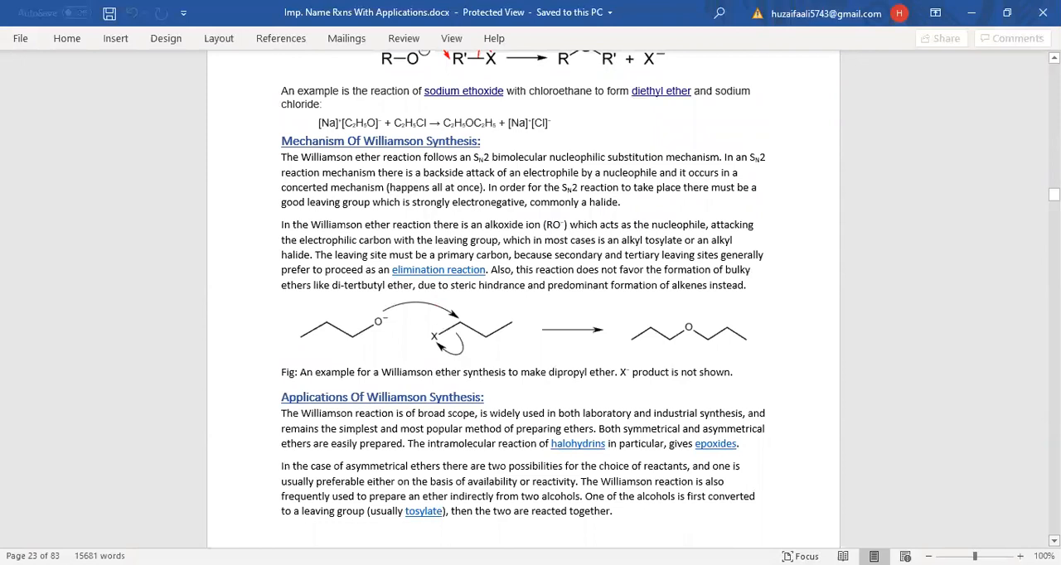
pyautogui.scroll(-3)
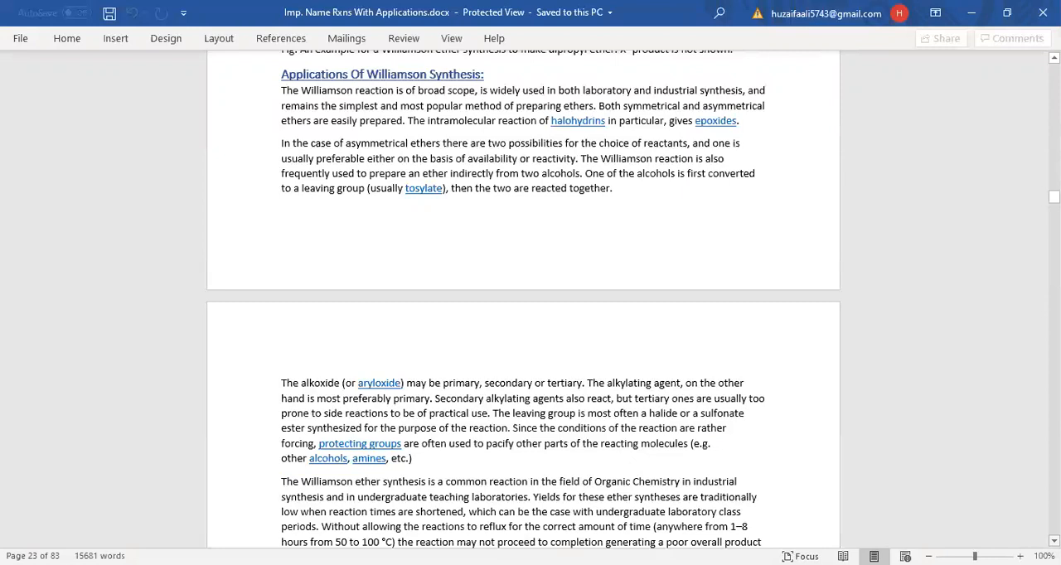
pyautogui.scroll(-3)
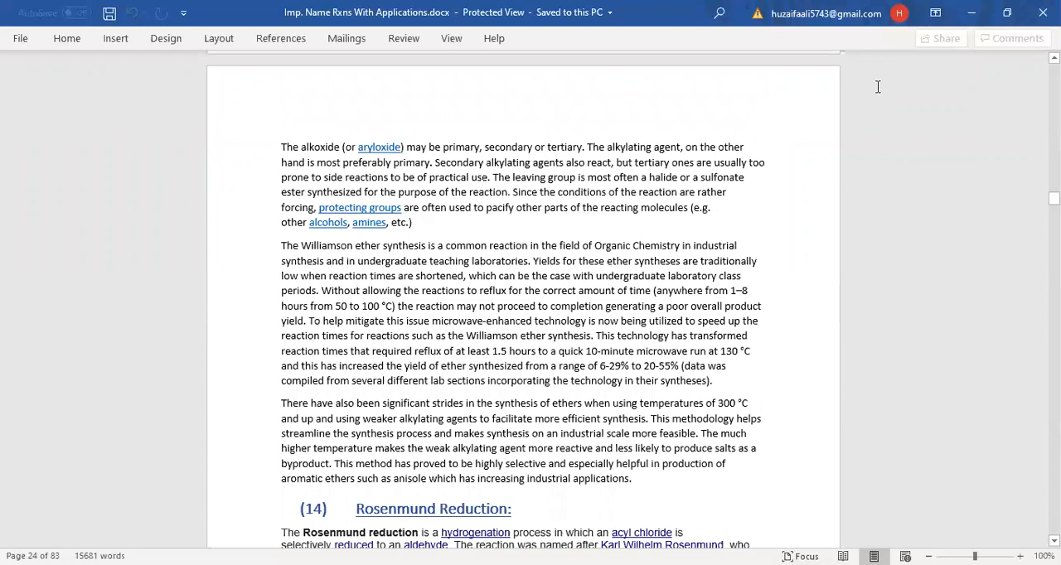
pyautogui.moveTo(839, 55)
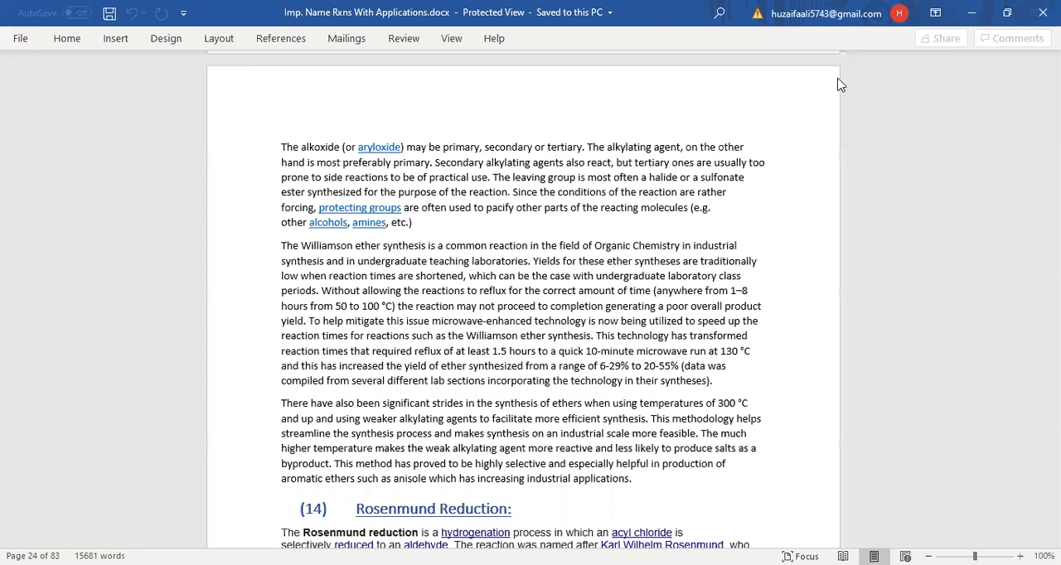
pyautogui.moveTo(882, 168)
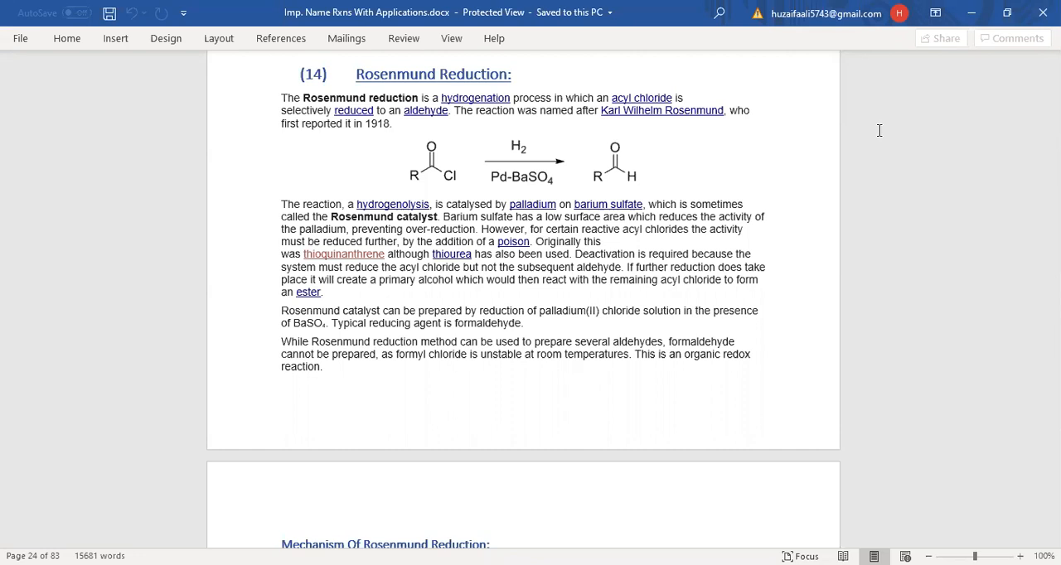
pyautogui.moveTo(1020, 378)
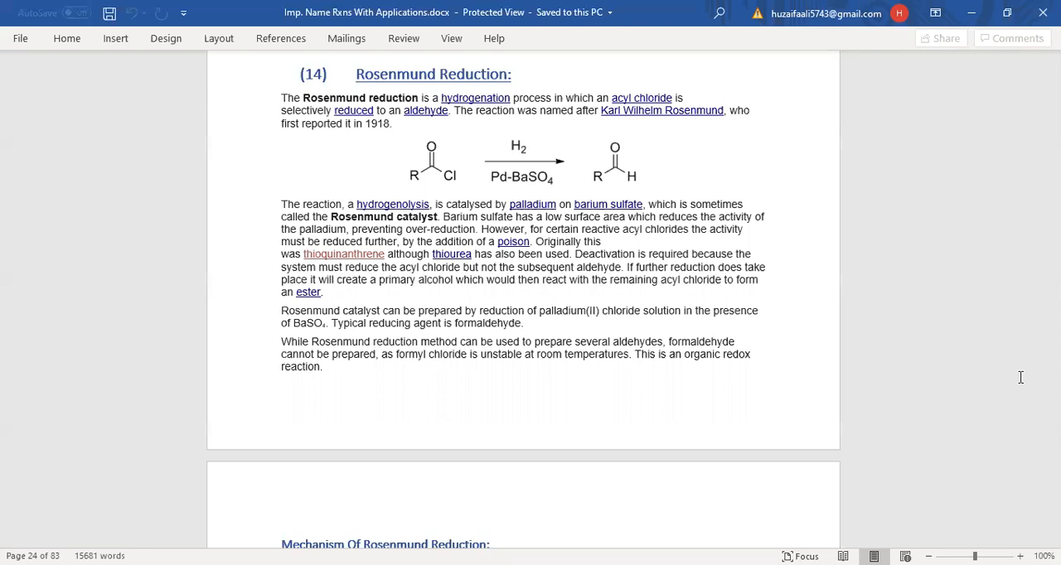
pyautogui.moveTo(675, 57)
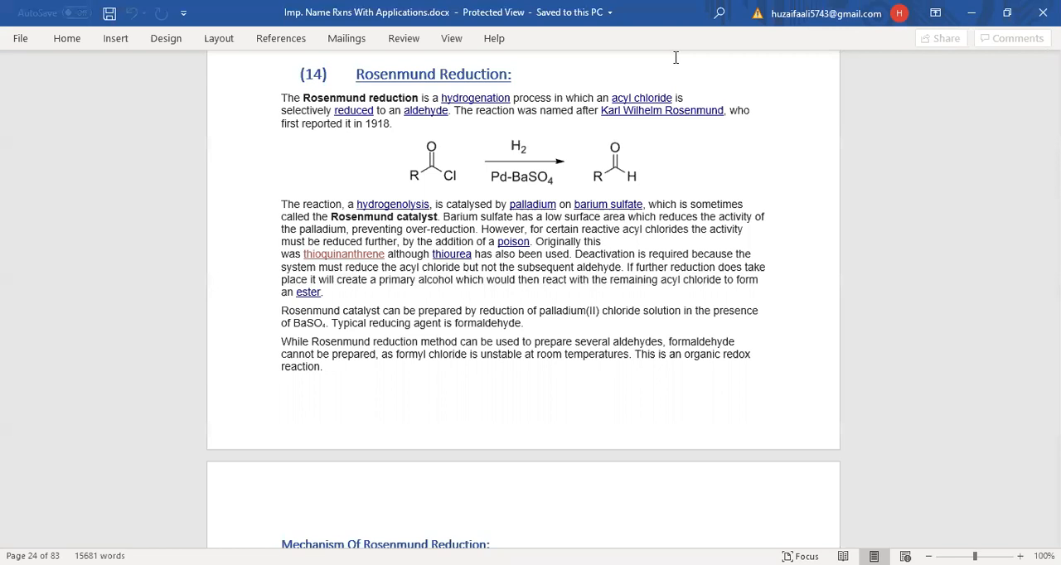
pyautogui.scroll(-3)
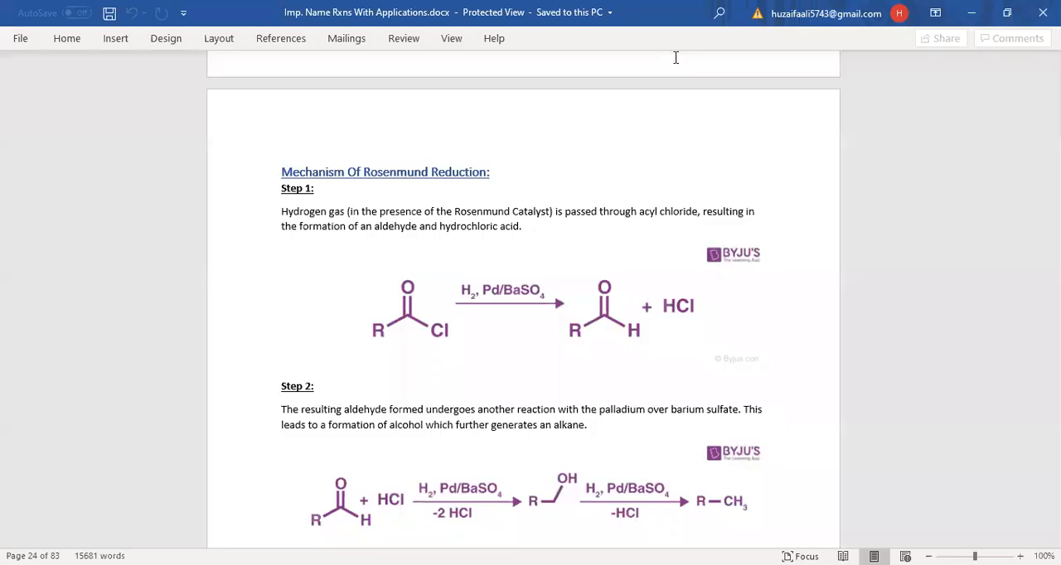
pyautogui.scroll(-3)
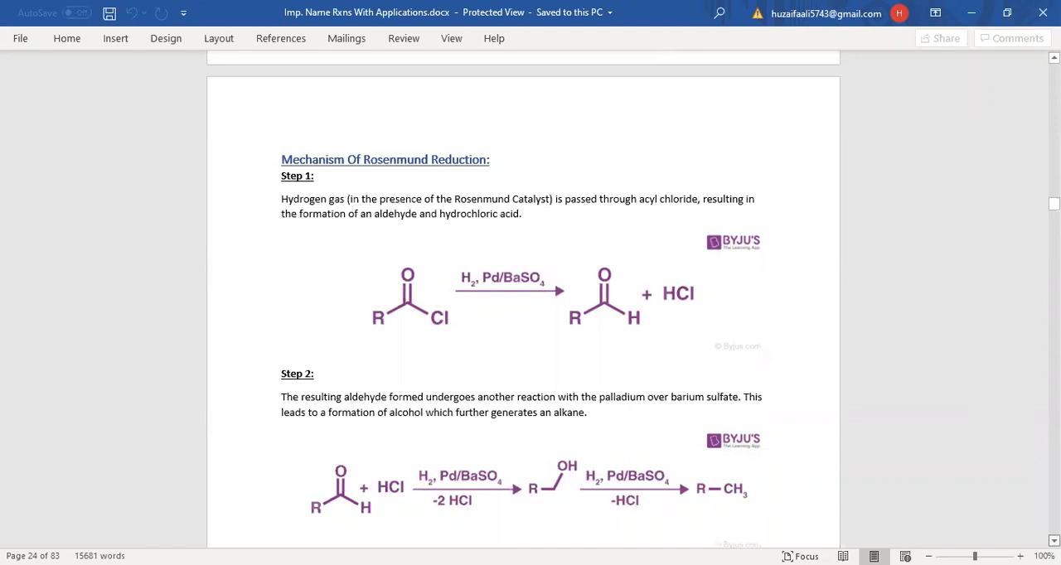
pyautogui.scroll(-3)
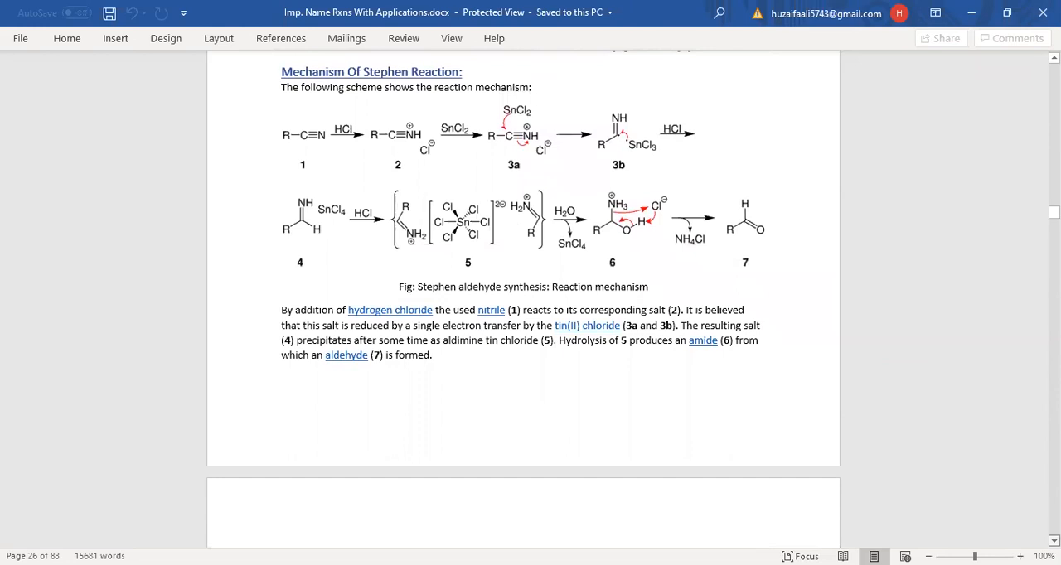
pyautogui.scroll(-3)
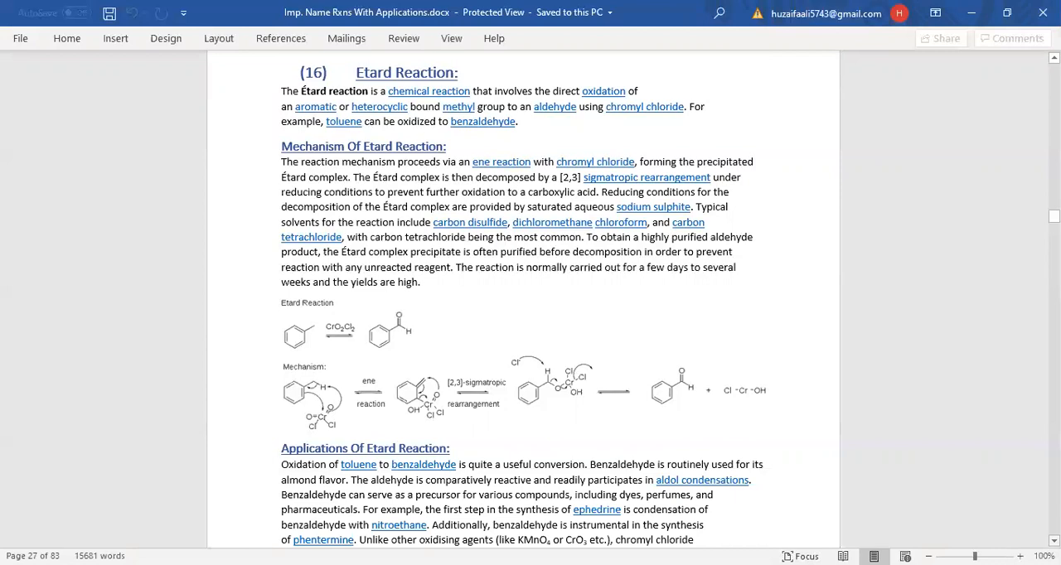
pyautogui.scroll(-3)
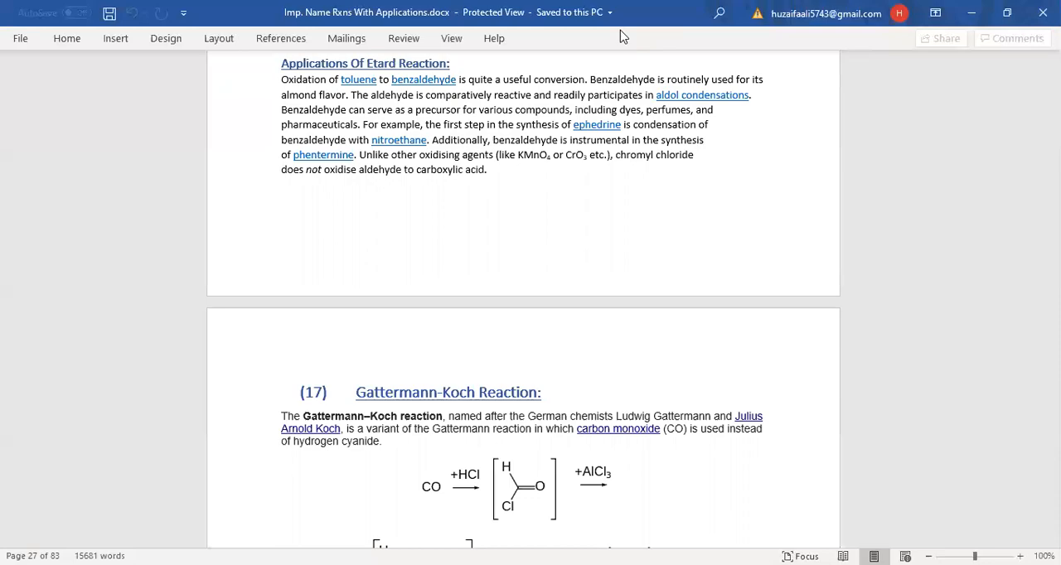
pyautogui.scroll(-3)
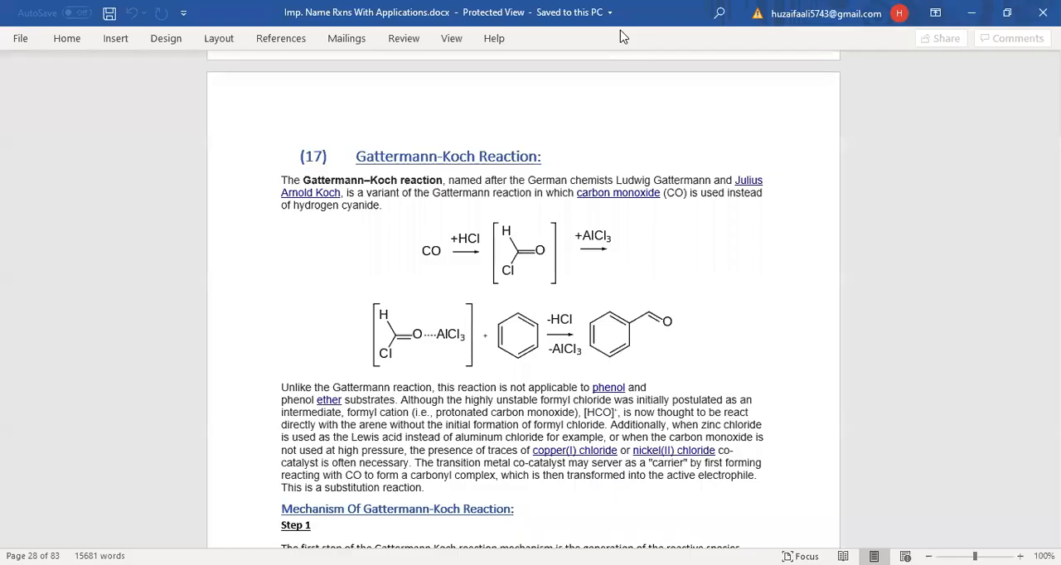
pyautogui.moveTo(889, 213)
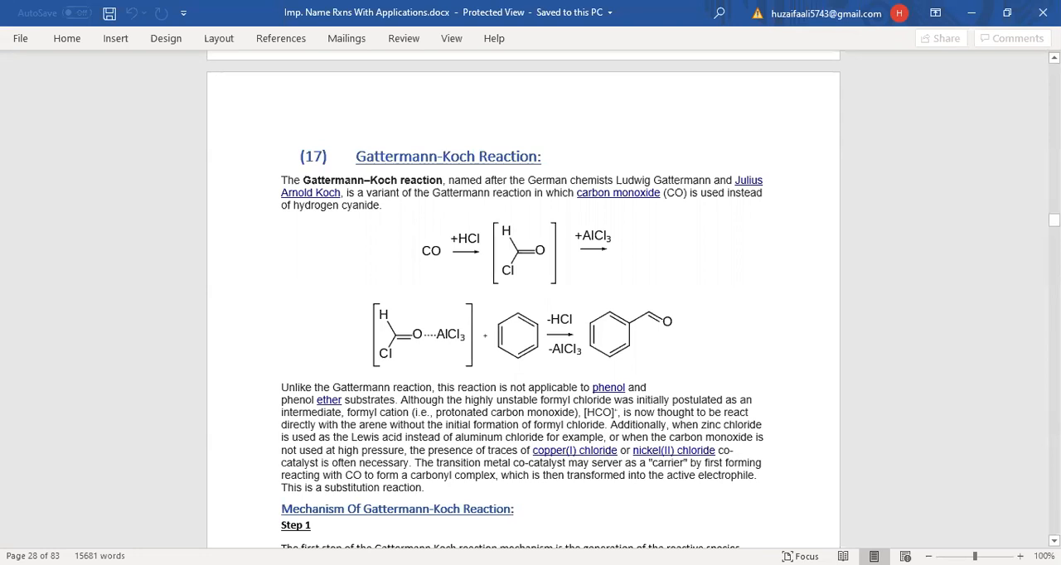
pyautogui.scroll(-3)
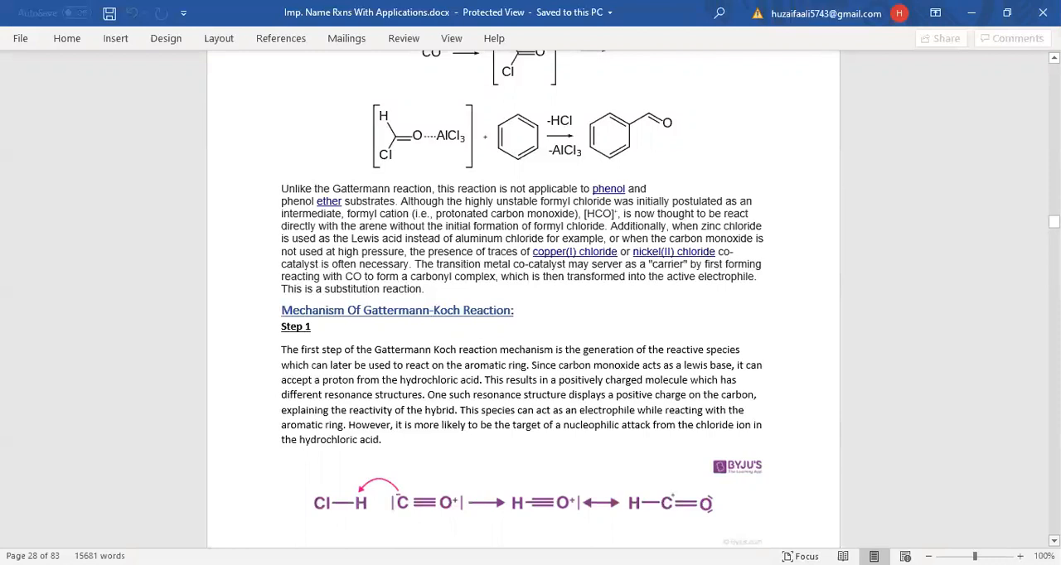
pyautogui.scroll(-3)
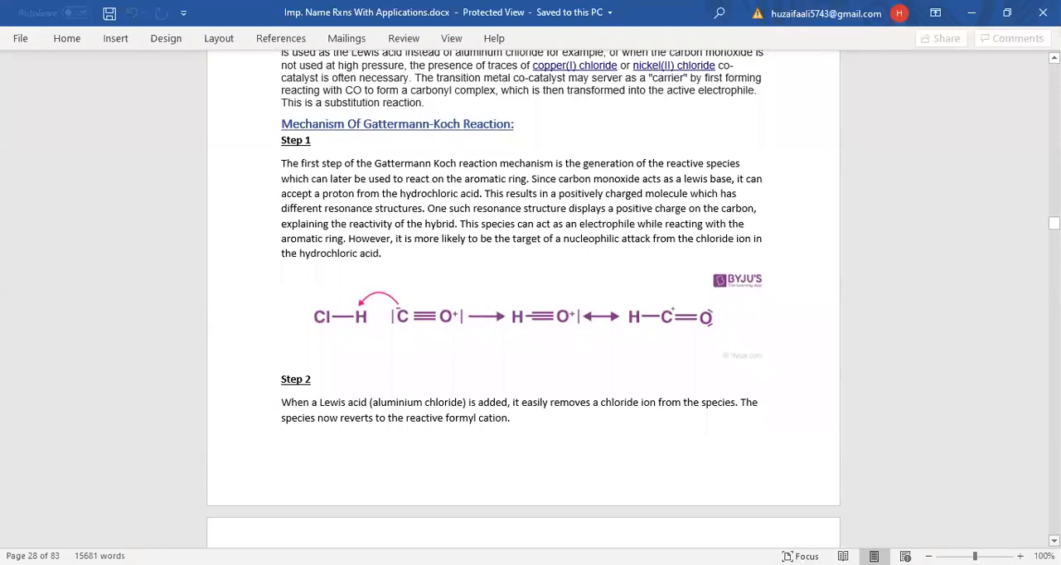
pyautogui.scroll(-3)
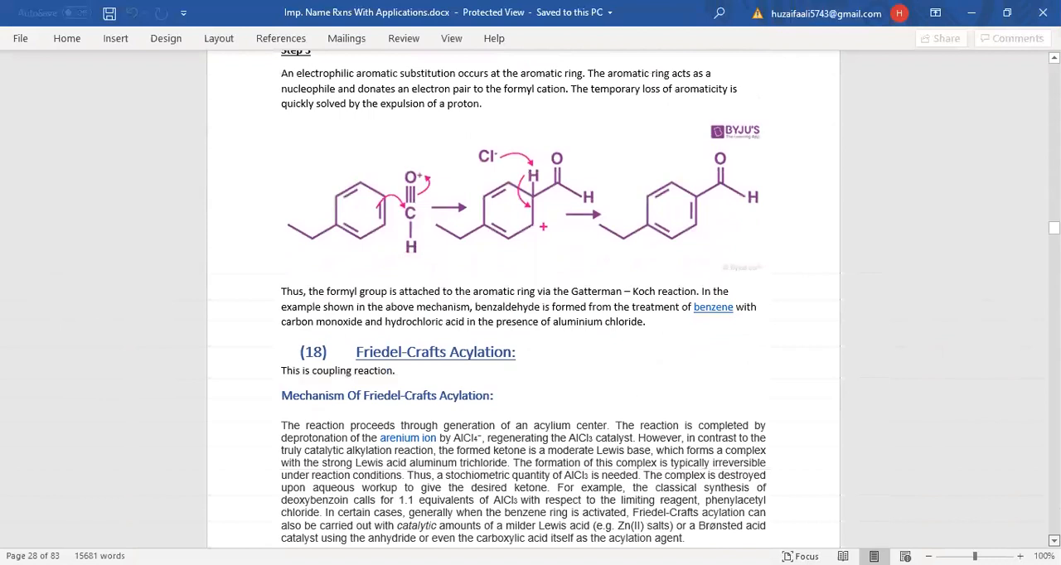
pyautogui.scroll(-3)
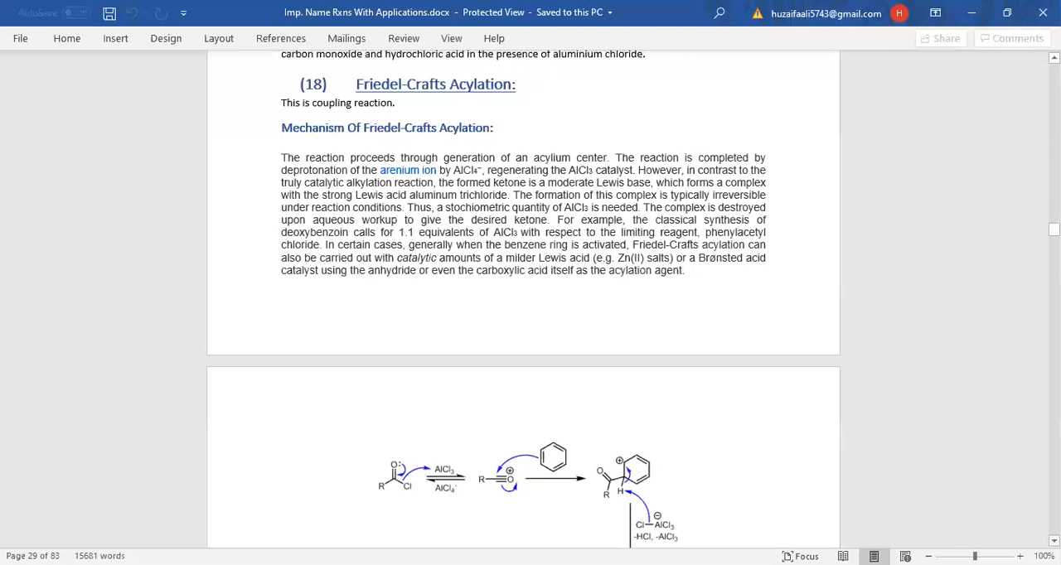
pyautogui.scroll(-3)
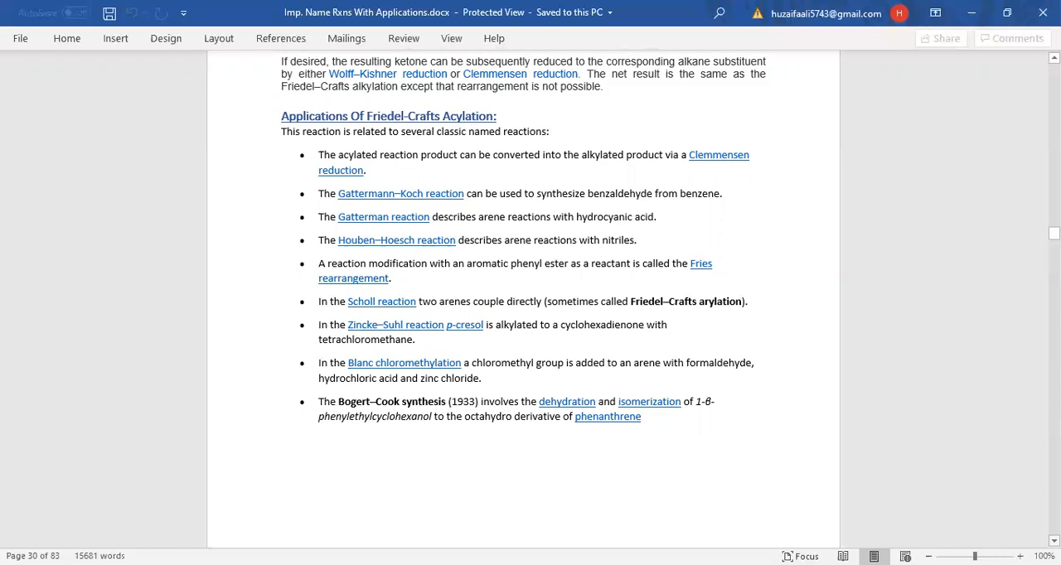
pyautogui.scroll(-3)
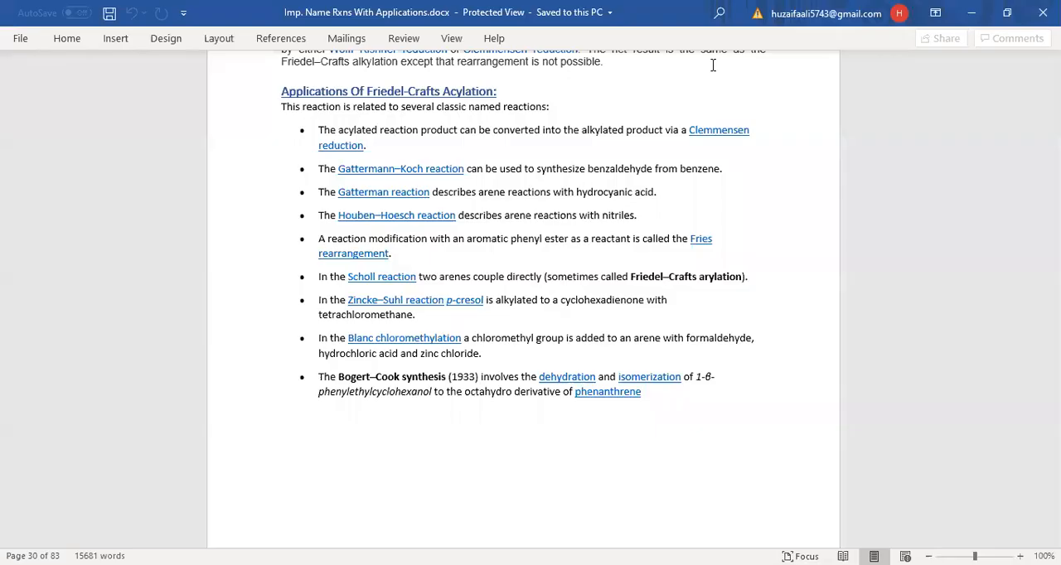
pyautogui.scroll(-3)
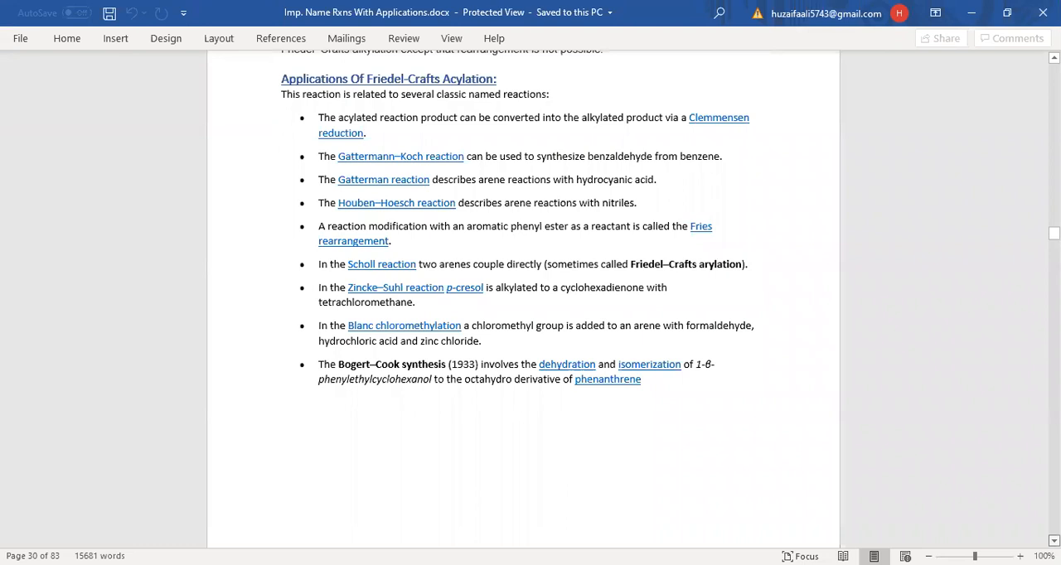
pyautogui.scroll(-3)
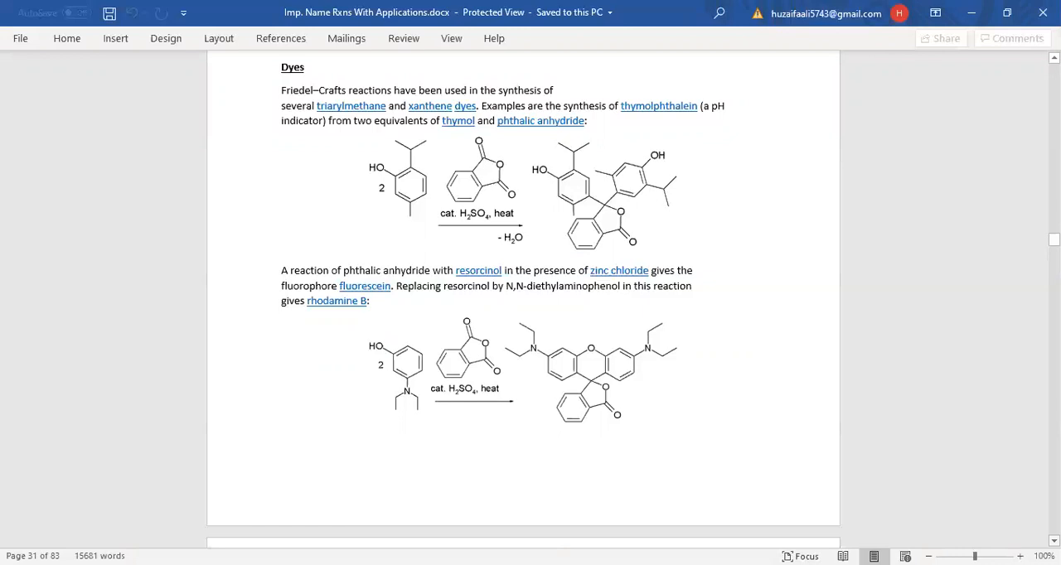
pyautogui.scroll(-3)
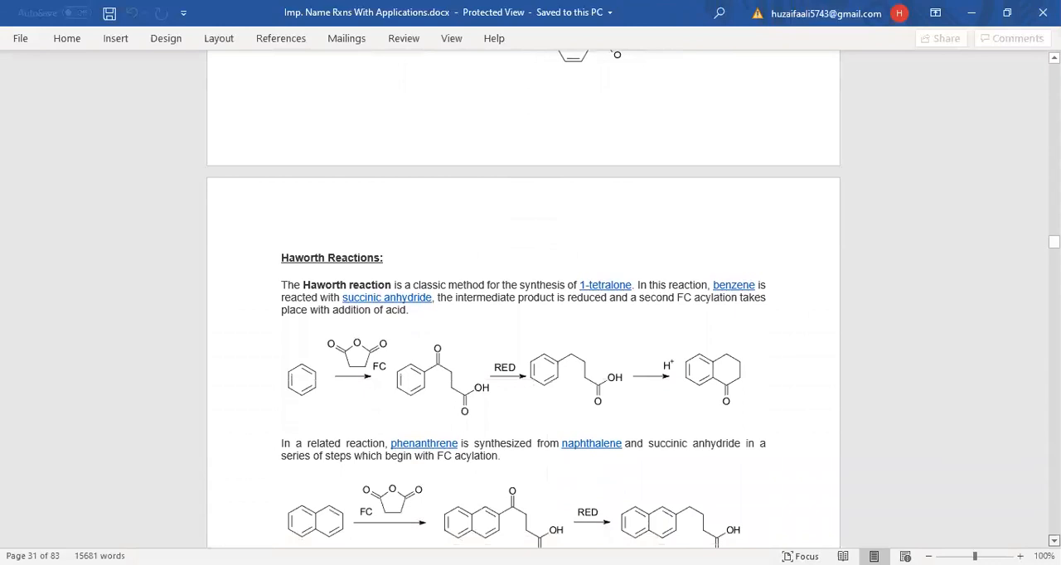
pyautogui.scroll(-3)
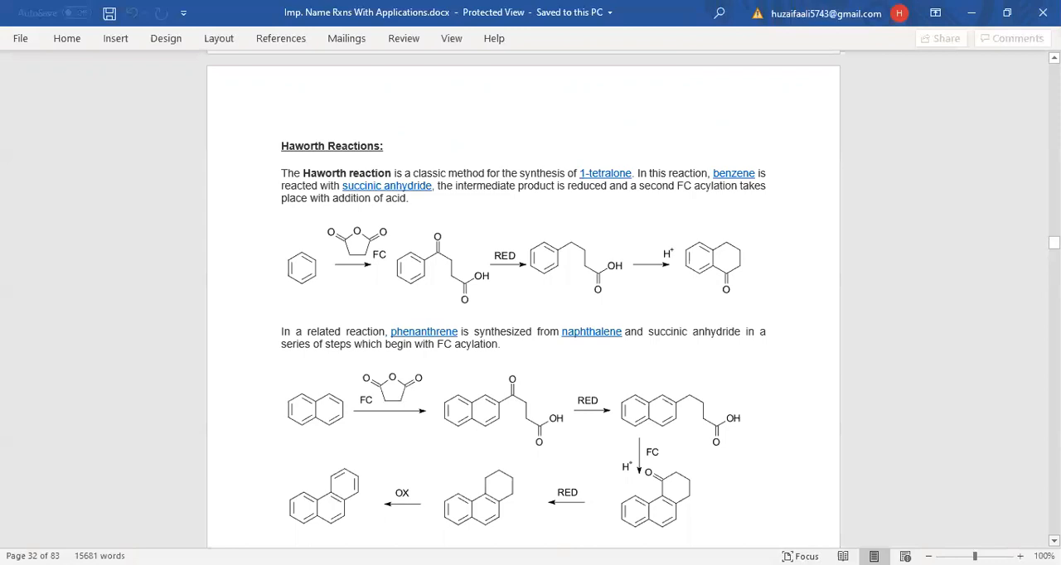
pyautogui.scroll(-3)
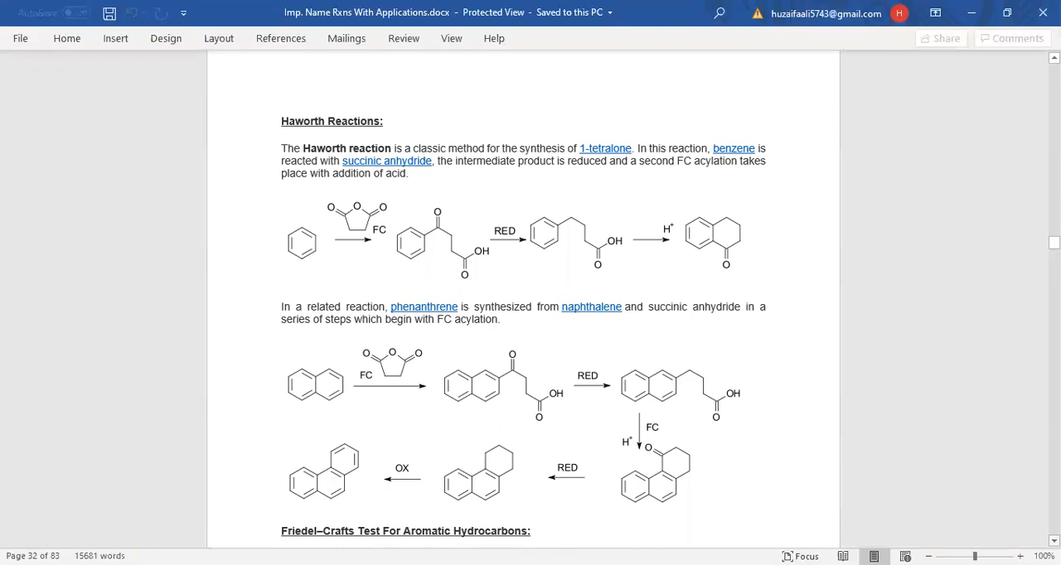
pyautogui.scroll(-3)
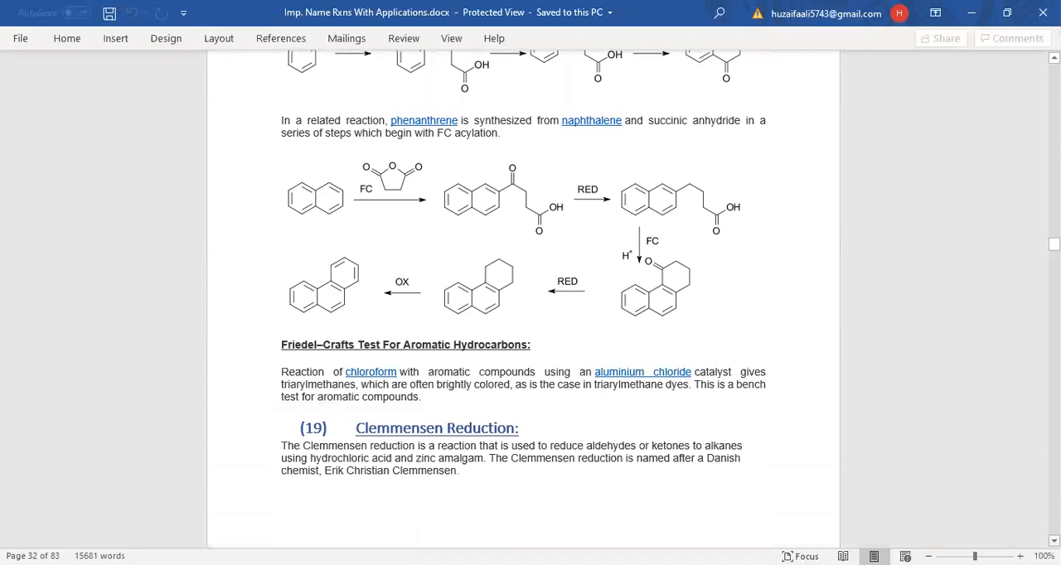